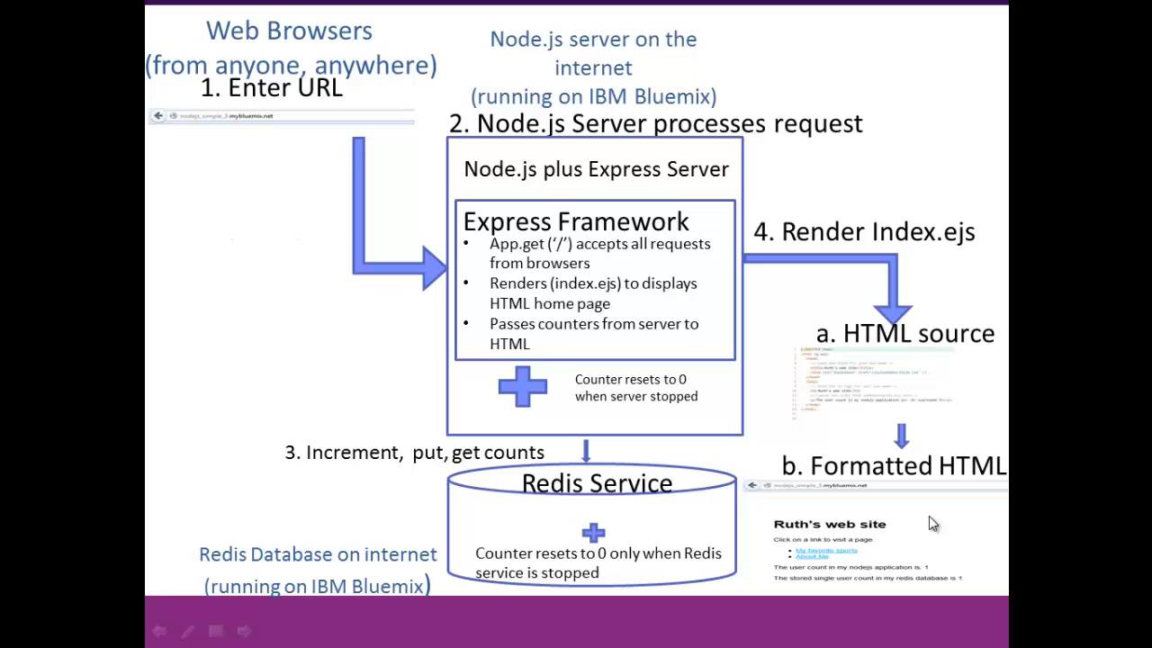
mouse_move(871, 511)
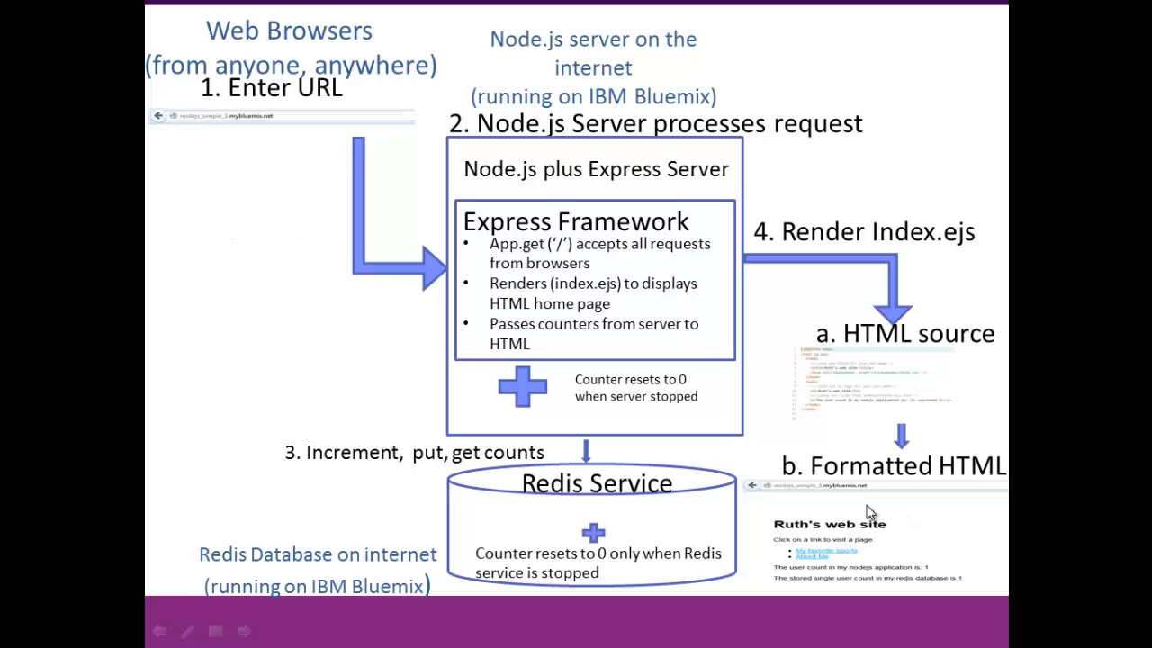
mouse_move(652, 317)
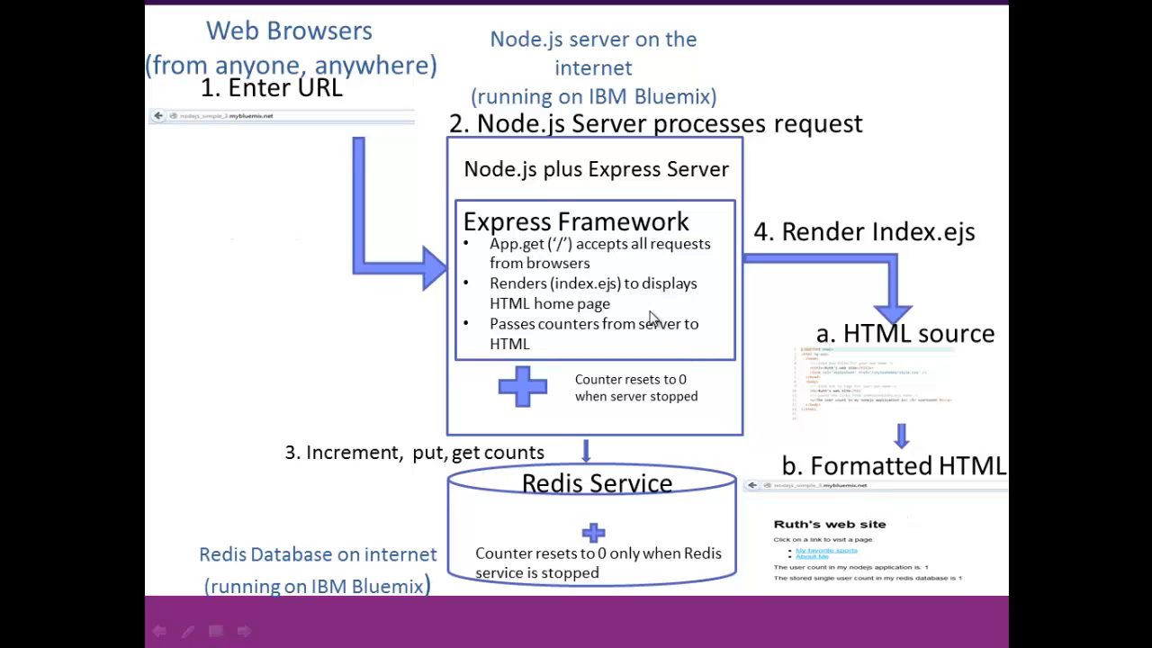
mouse_move(547, 479)
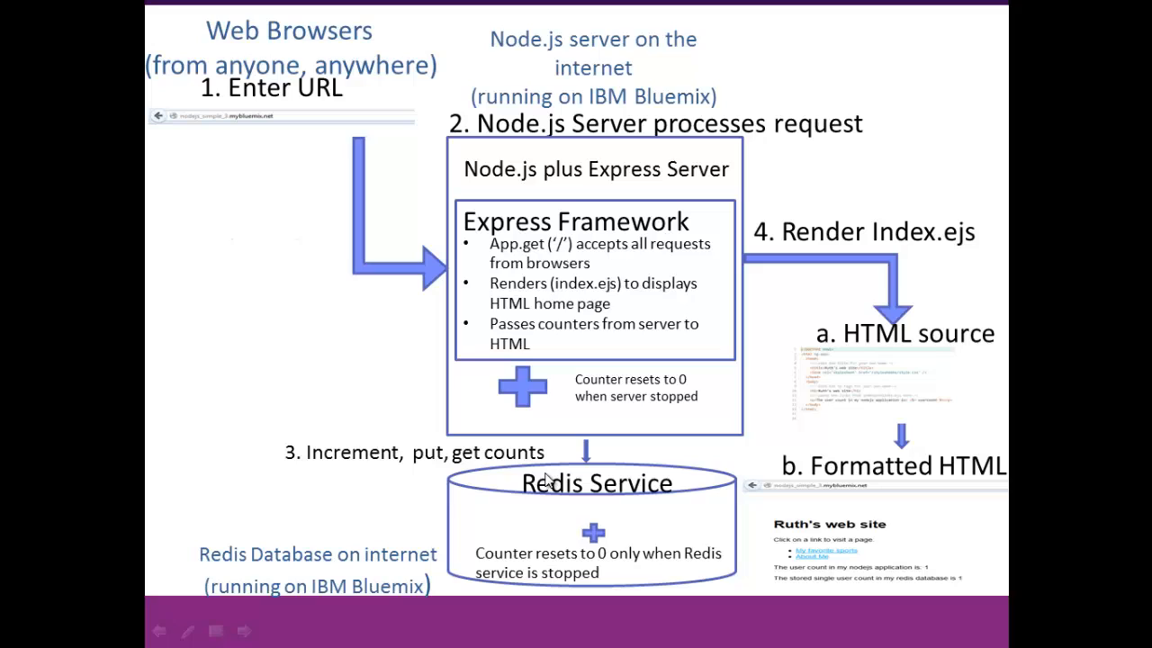
mouse_move(644, 518)
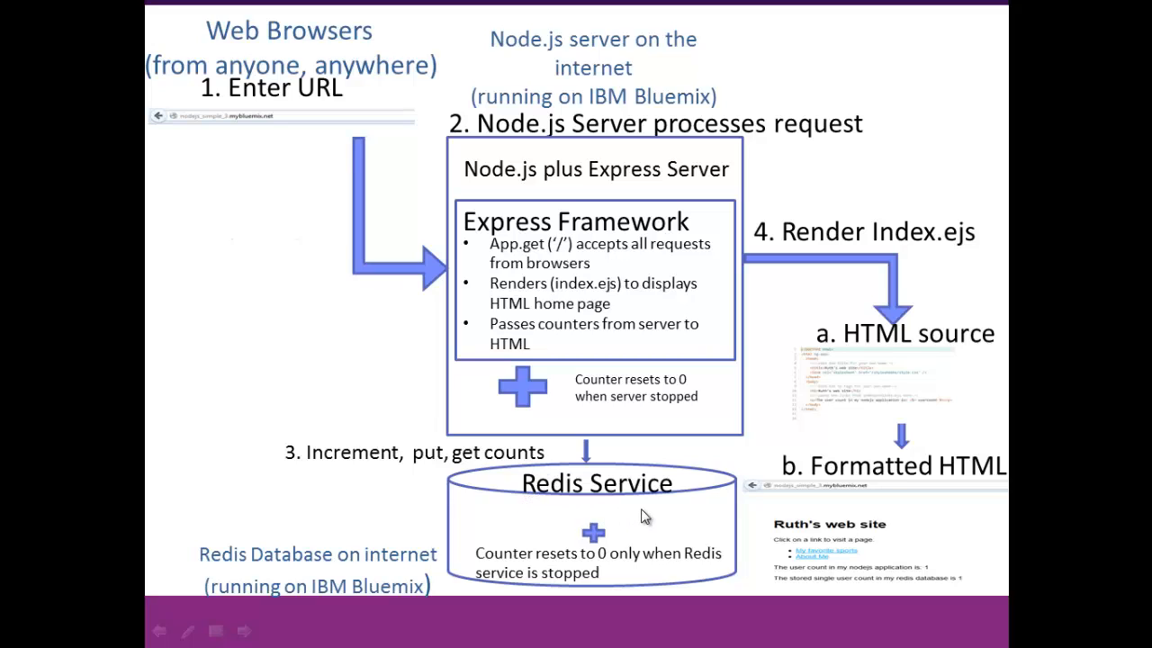
mouse_move(619, 524)
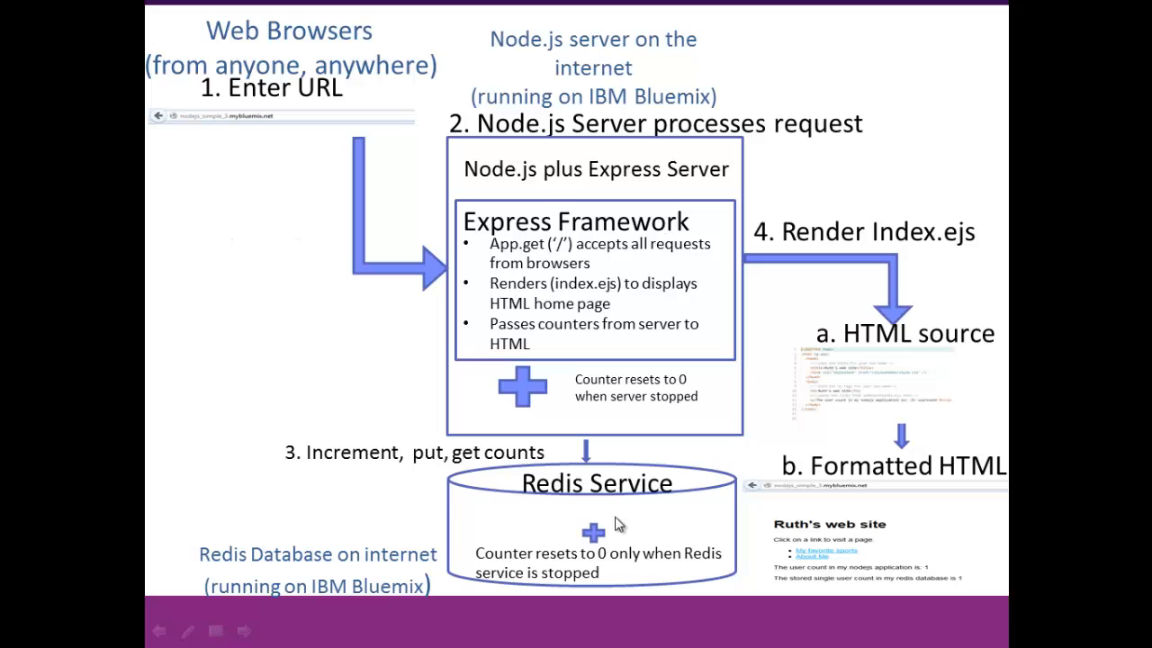
mouse_move(676, 516)
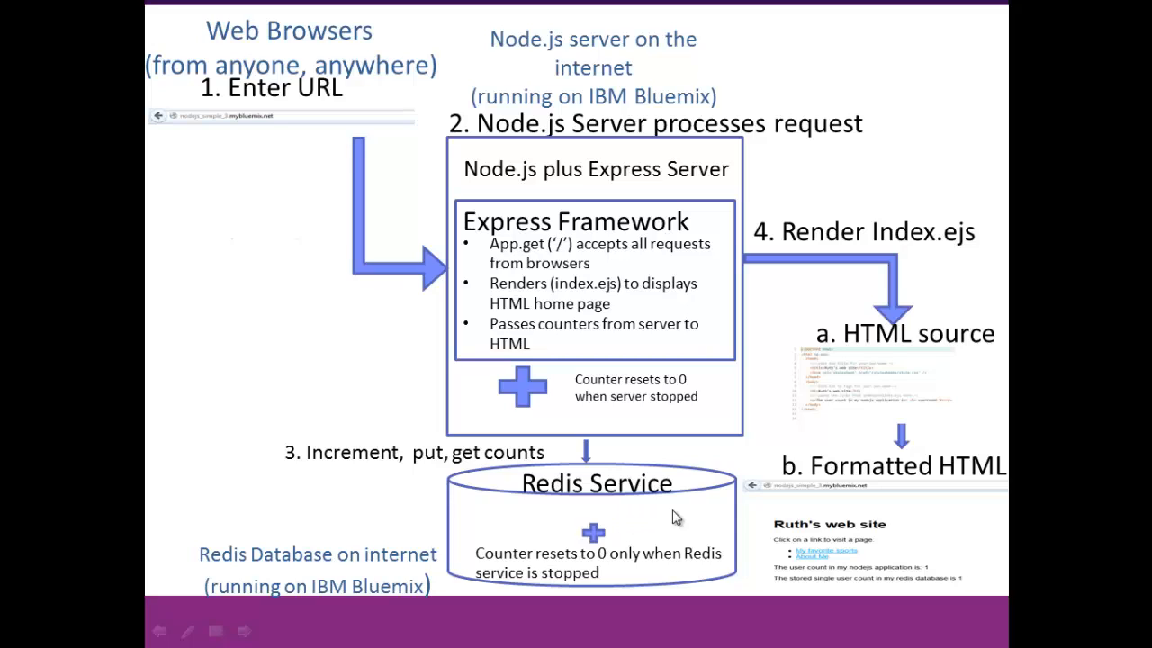
mouse_move(832, 498)
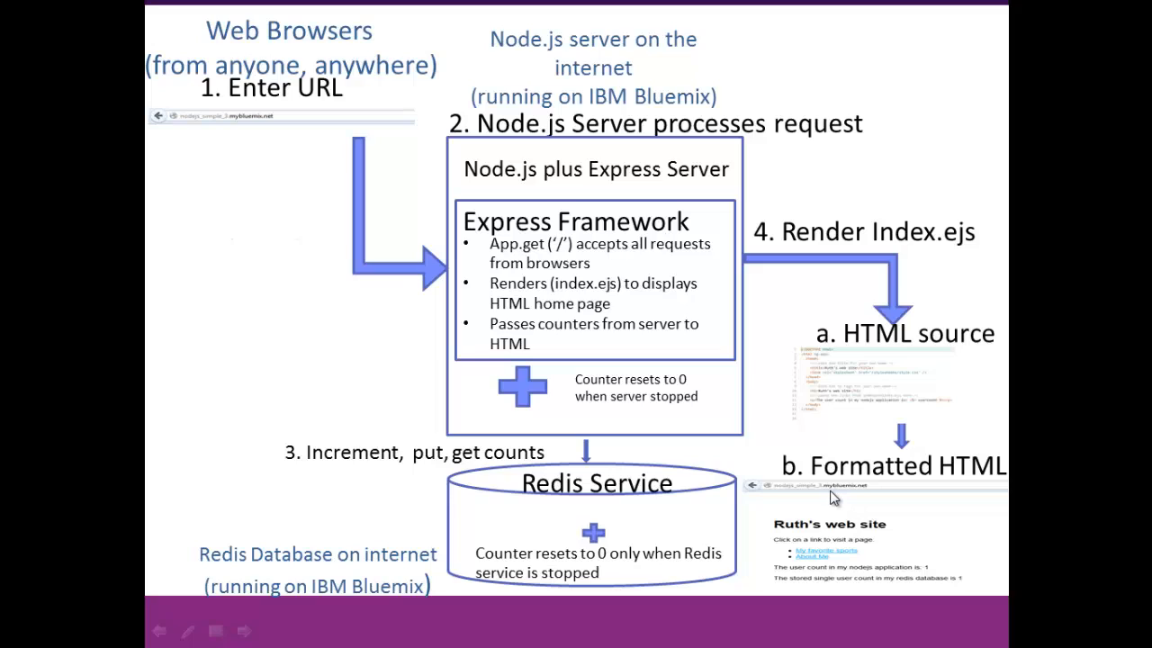
mouse_move(828, 502)
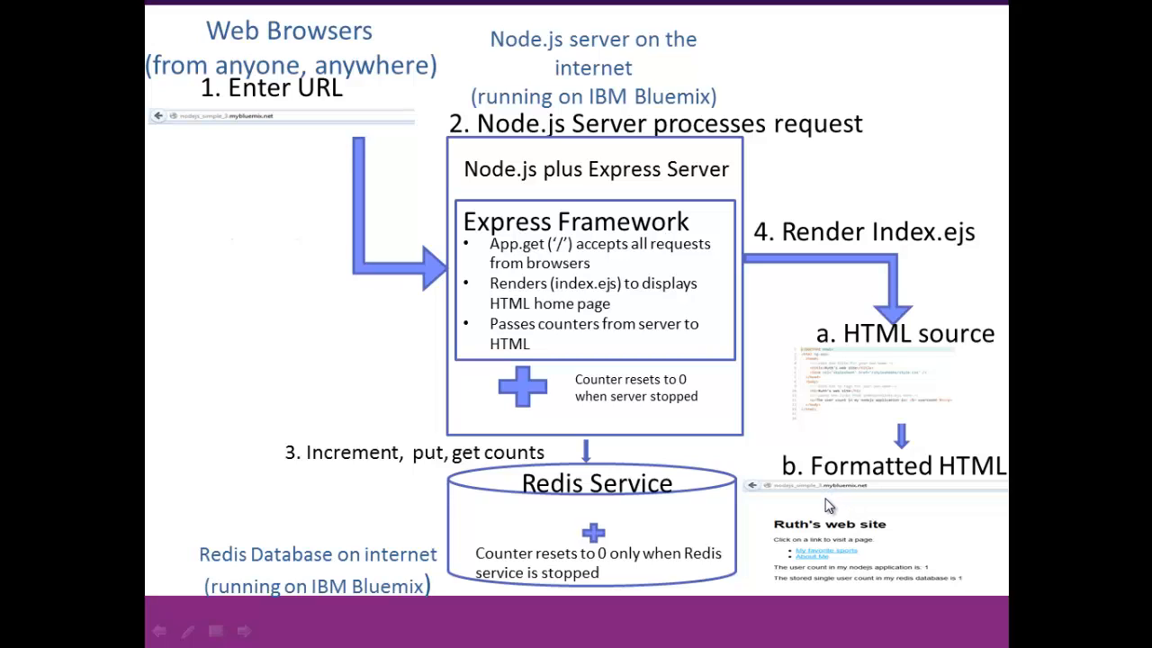
mouse_move(723, 424)
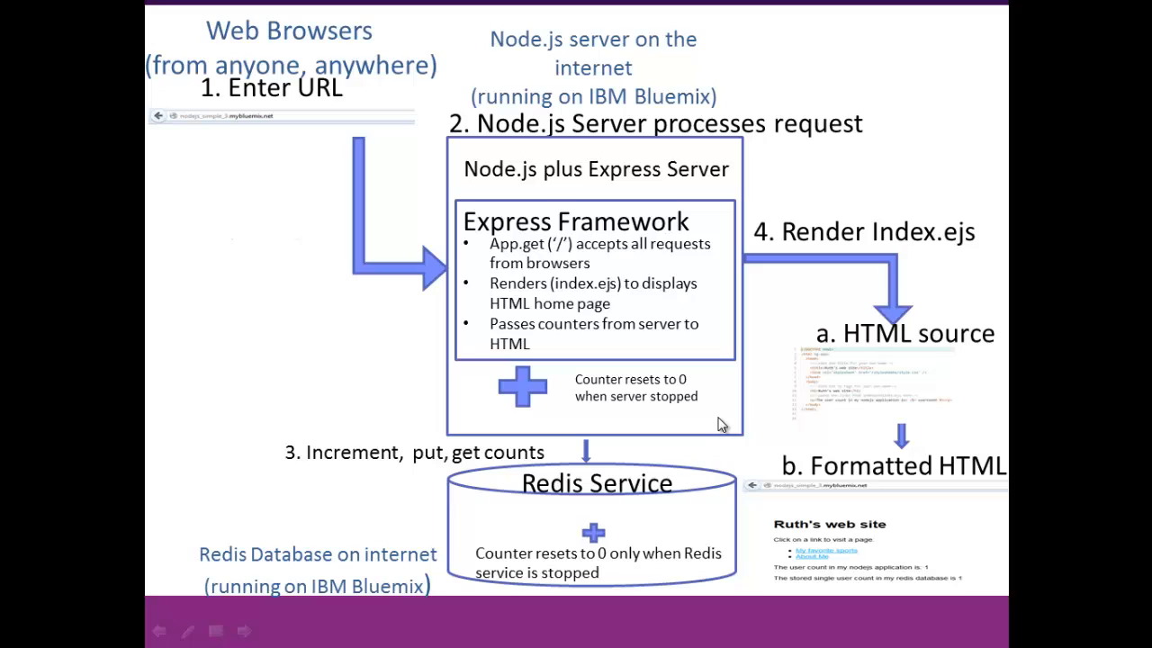
mouse_move(676, 472)
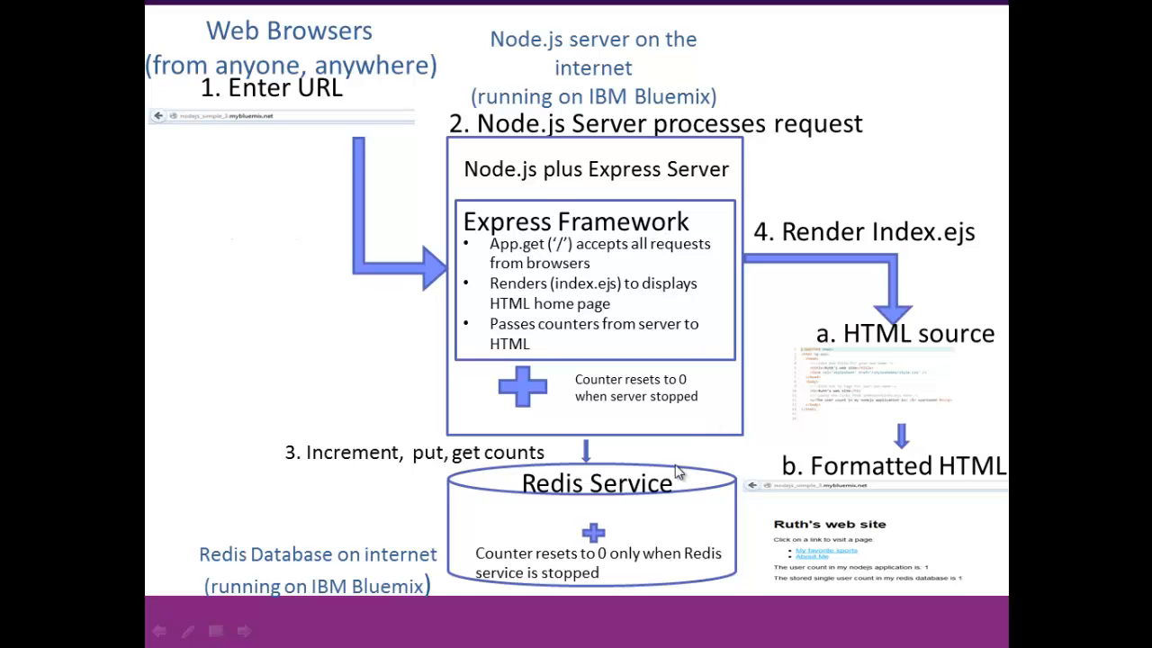
mouse_move(621, 540)
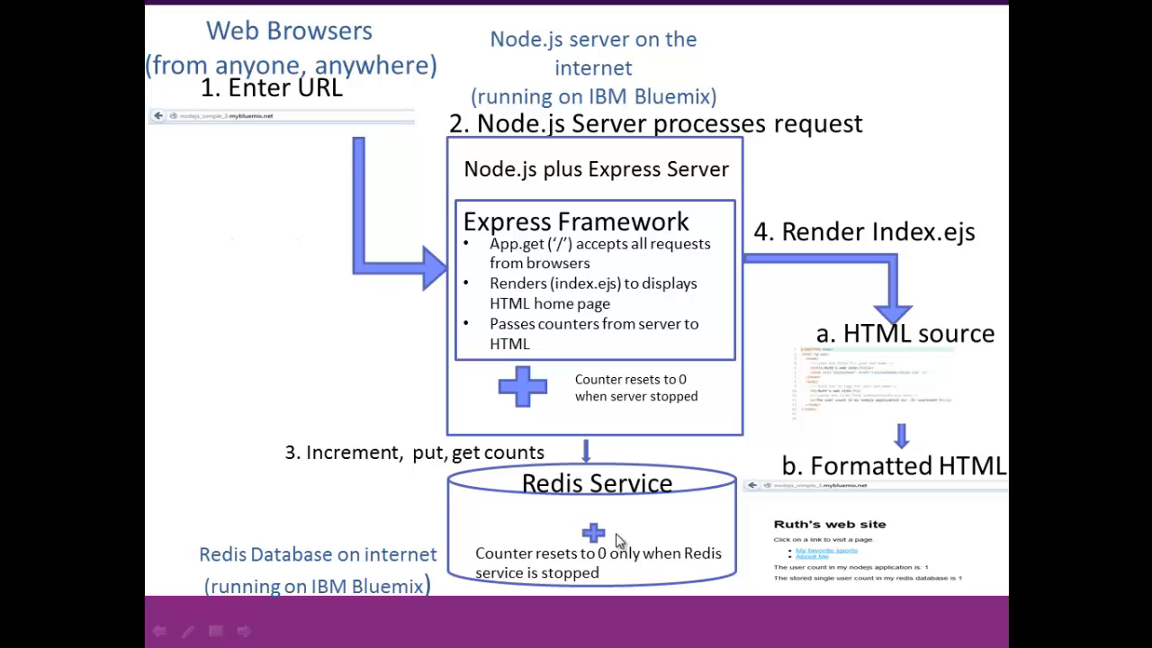
mouse_move(620, 540)
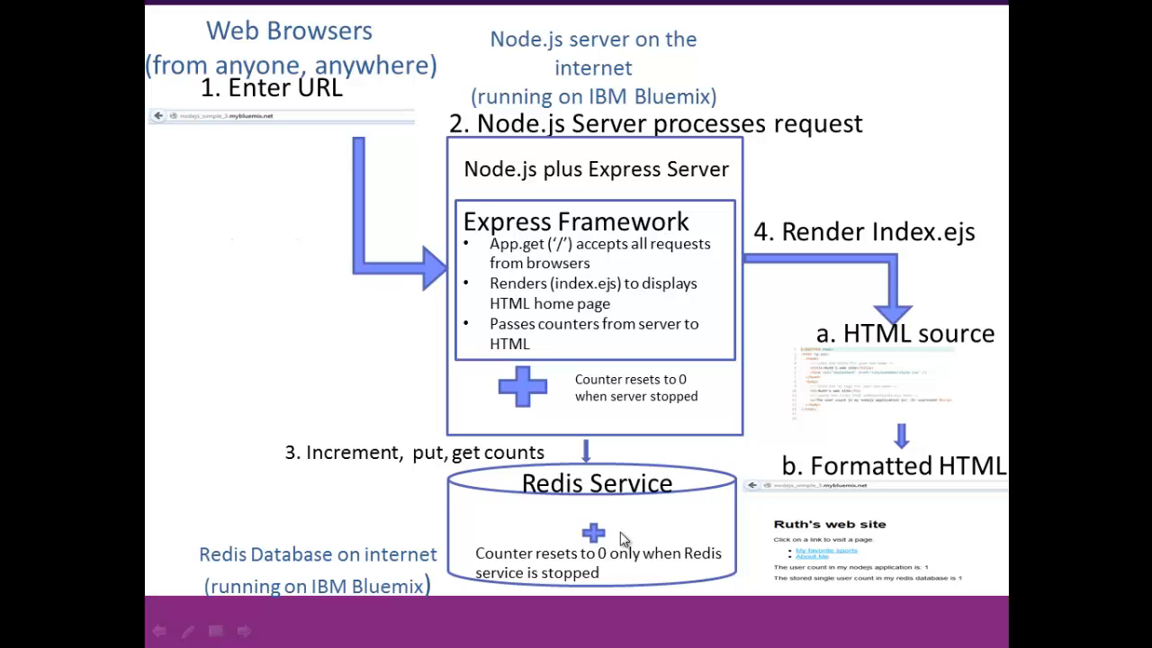
mouse_move(663, 536)
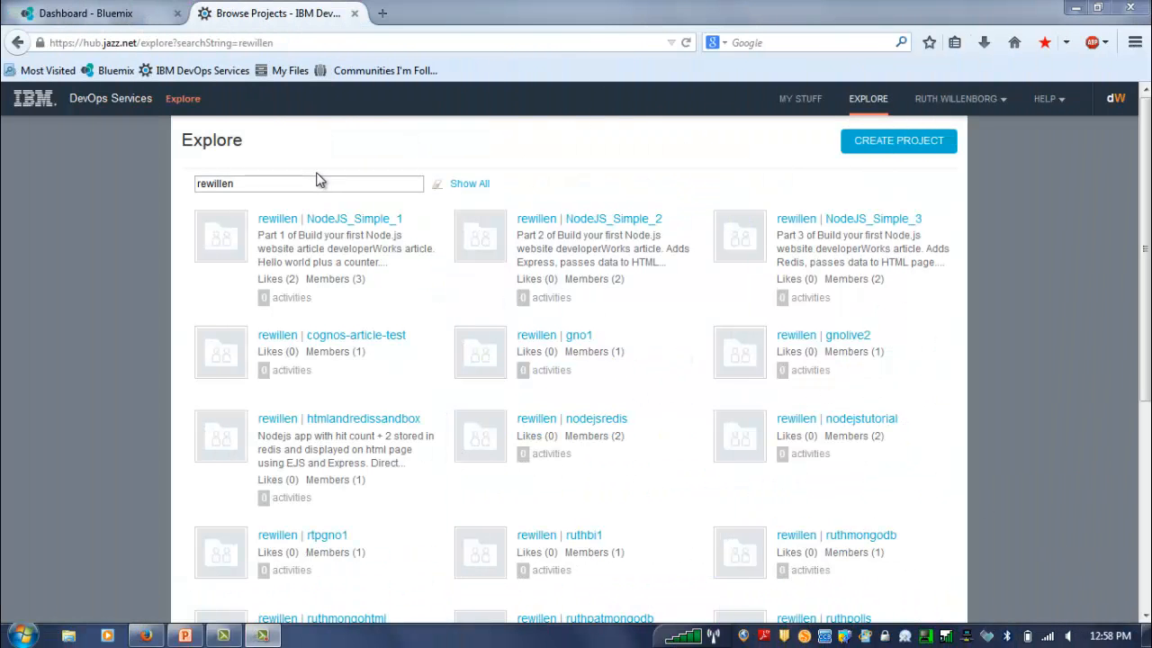
mouse_move(871, 220)
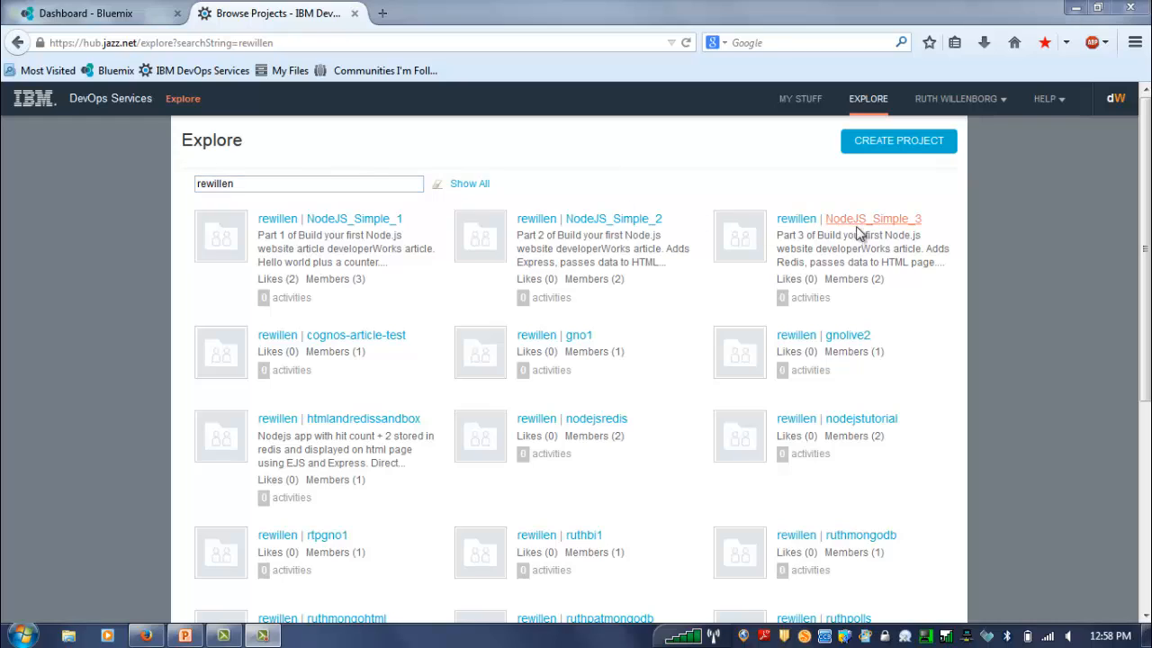
Open the NodeJS_Simple_3 project overview from the Explore search results
click(871, 219)
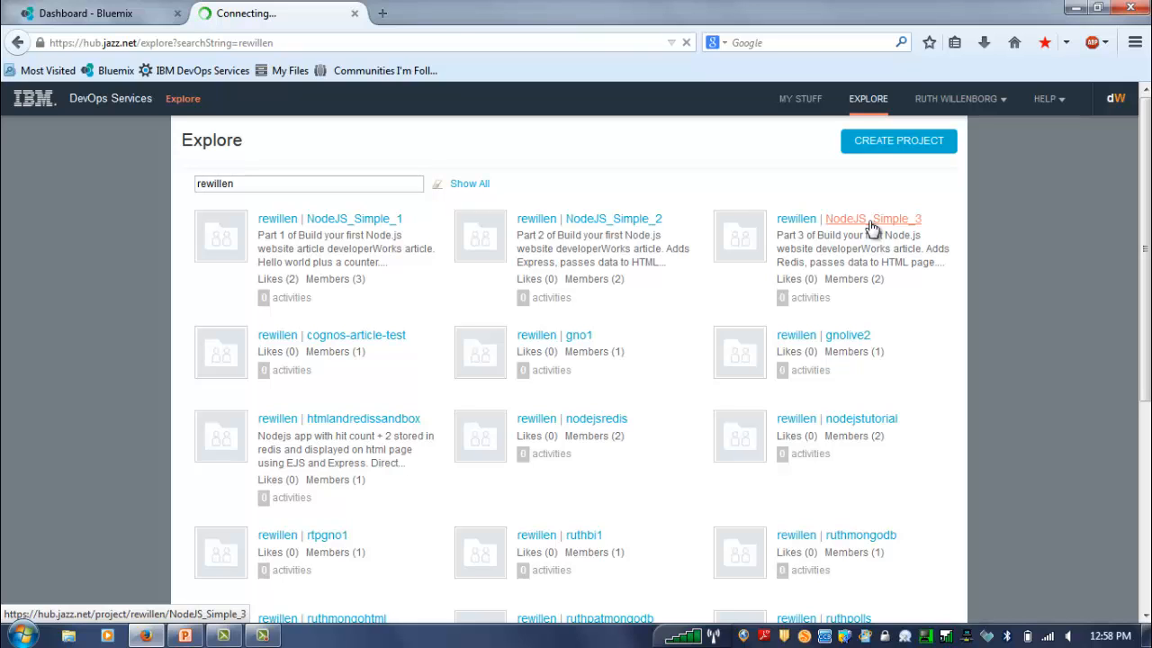
click(873, 218)
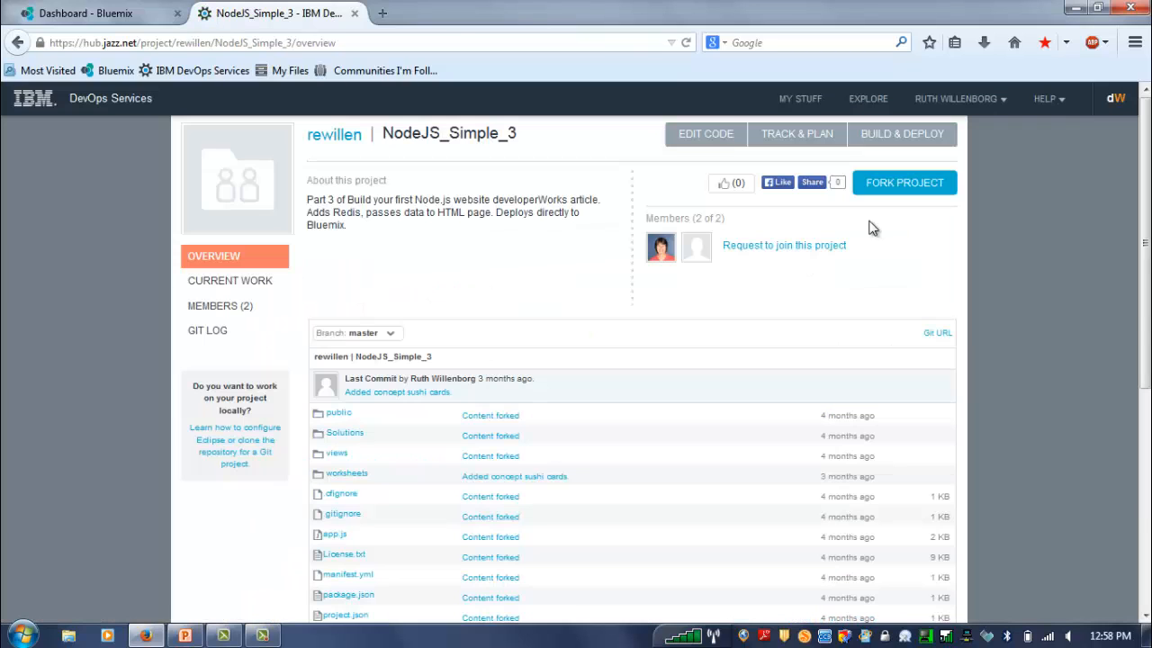
Fork NodeJS_Simple_3 into a new project named tjnode3 with Deploy to Bluemix kept checked
click(903, 184)
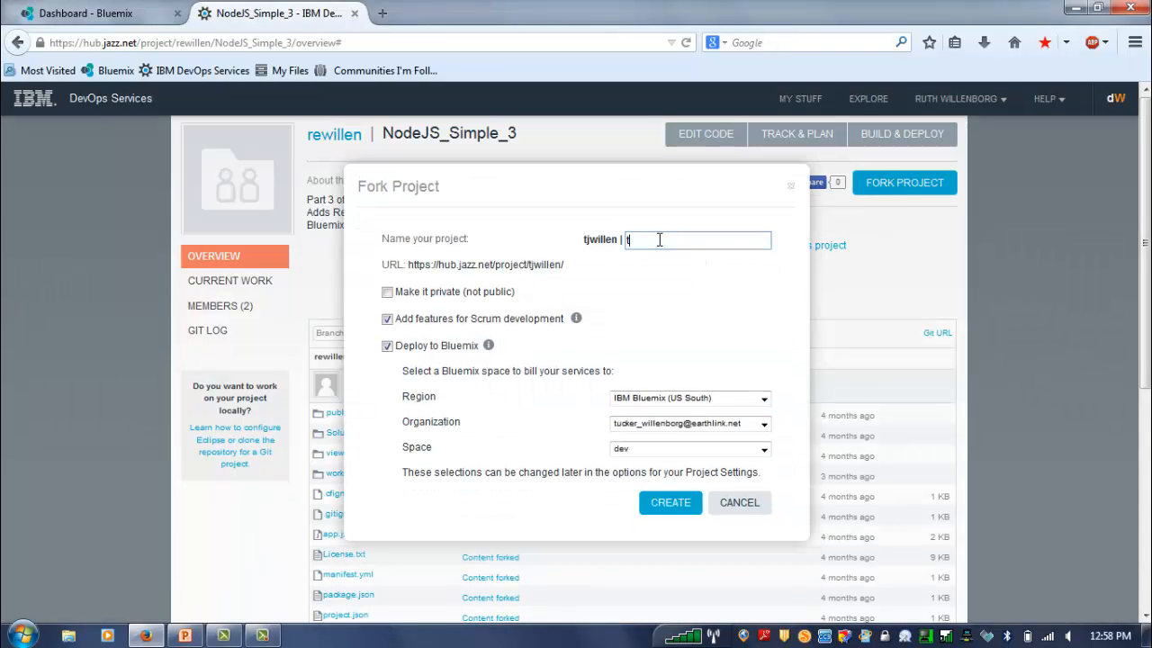
text(tjnode3)
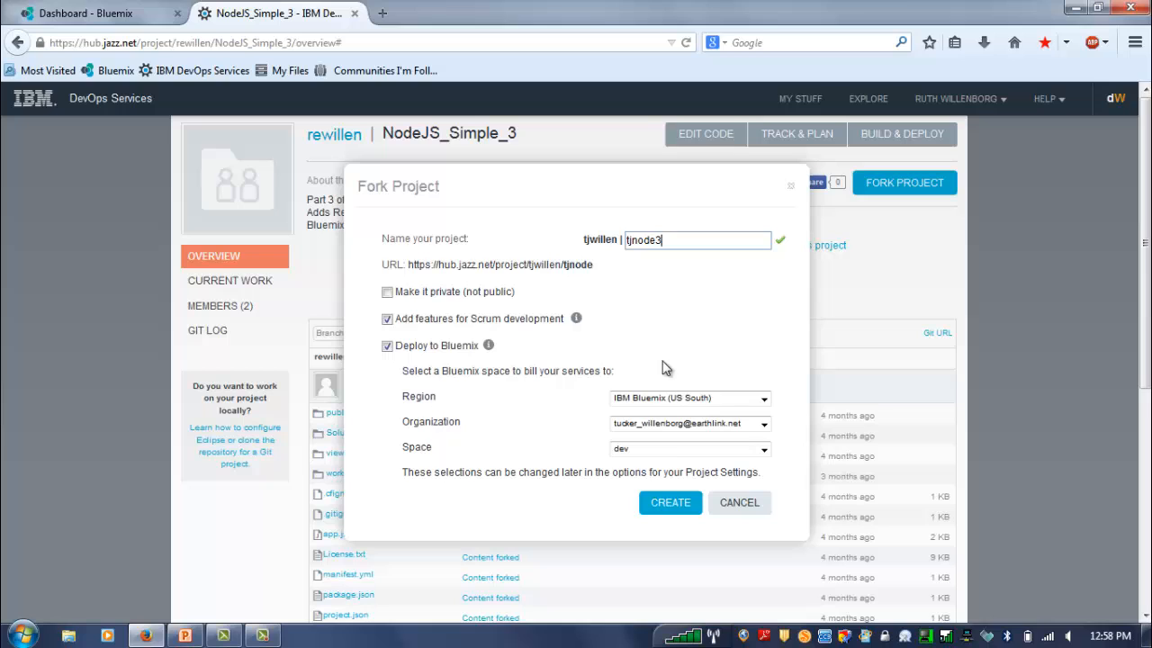
click(669, 502)
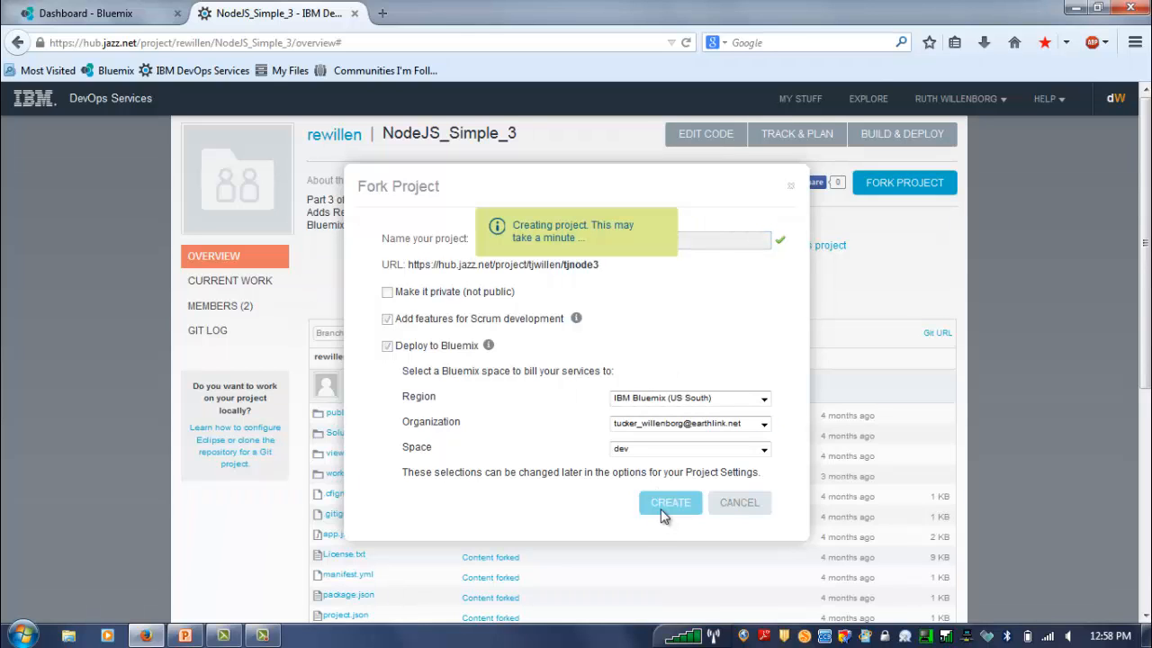
click(669, 502)
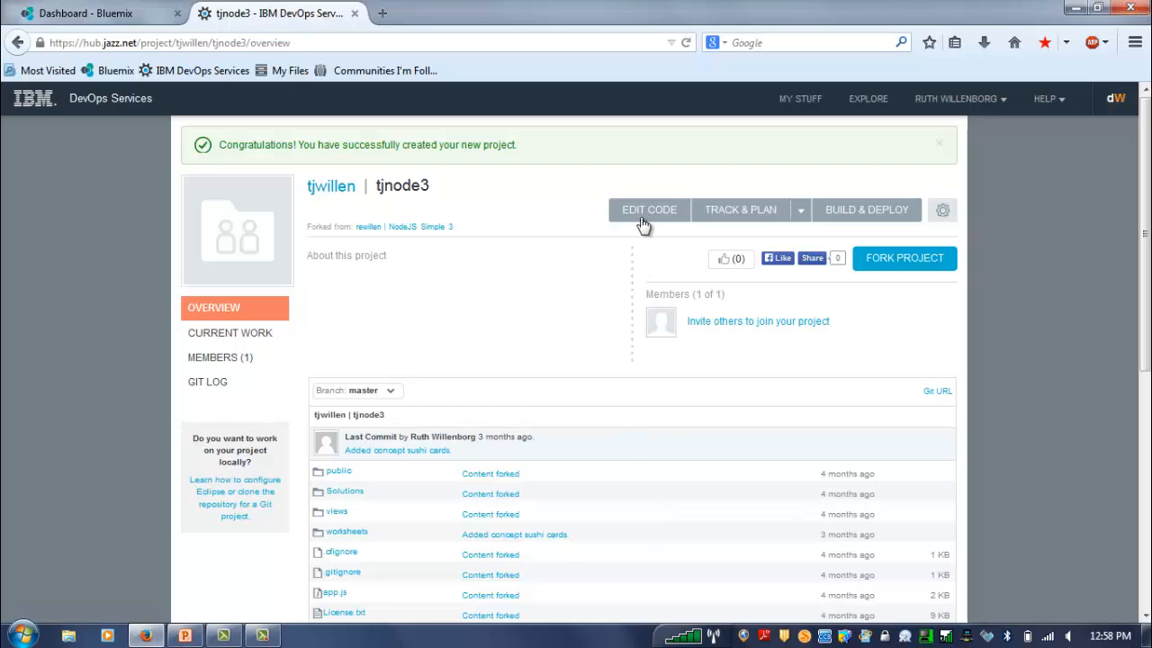
click(647, 209)
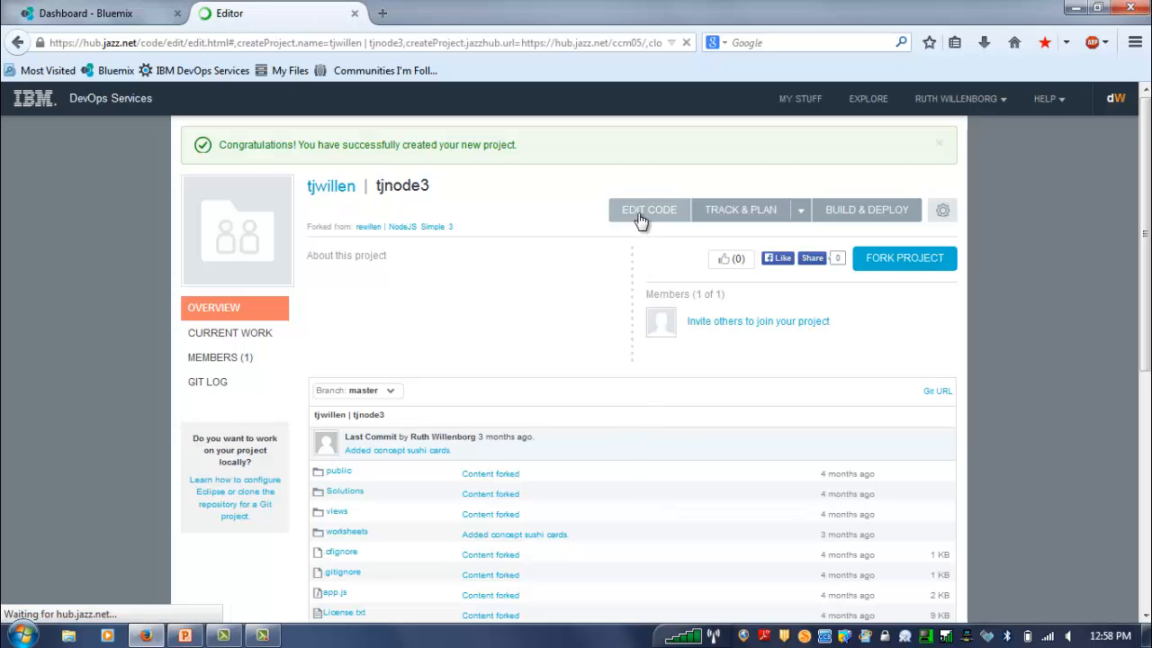
click(648, 209)
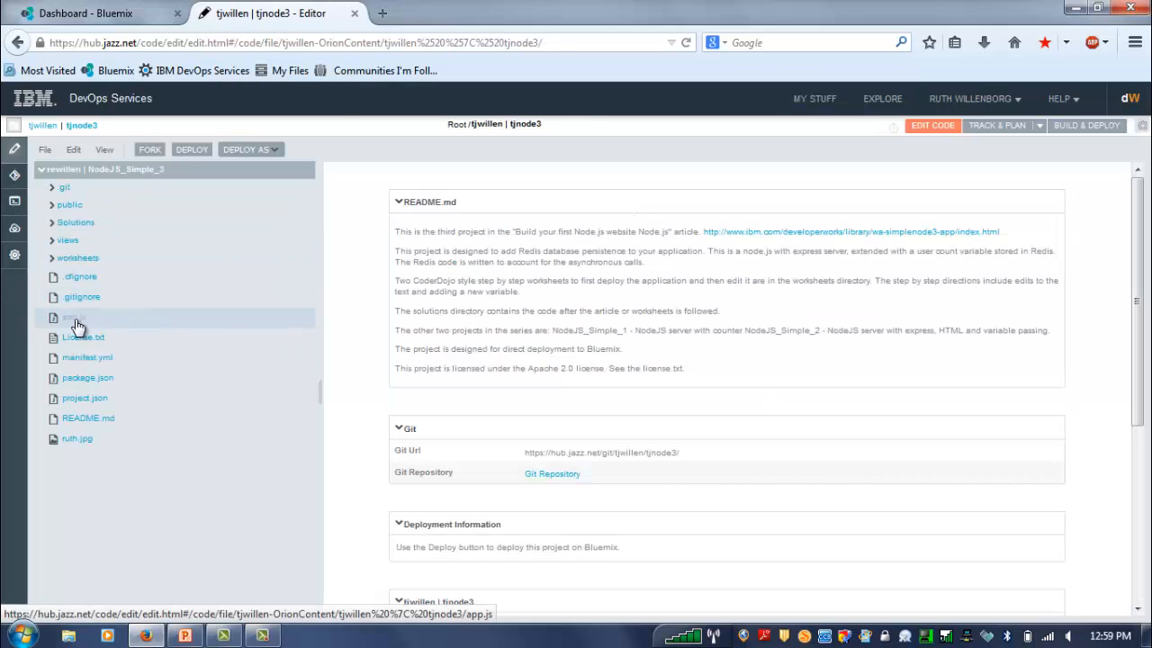
click(72, 316)
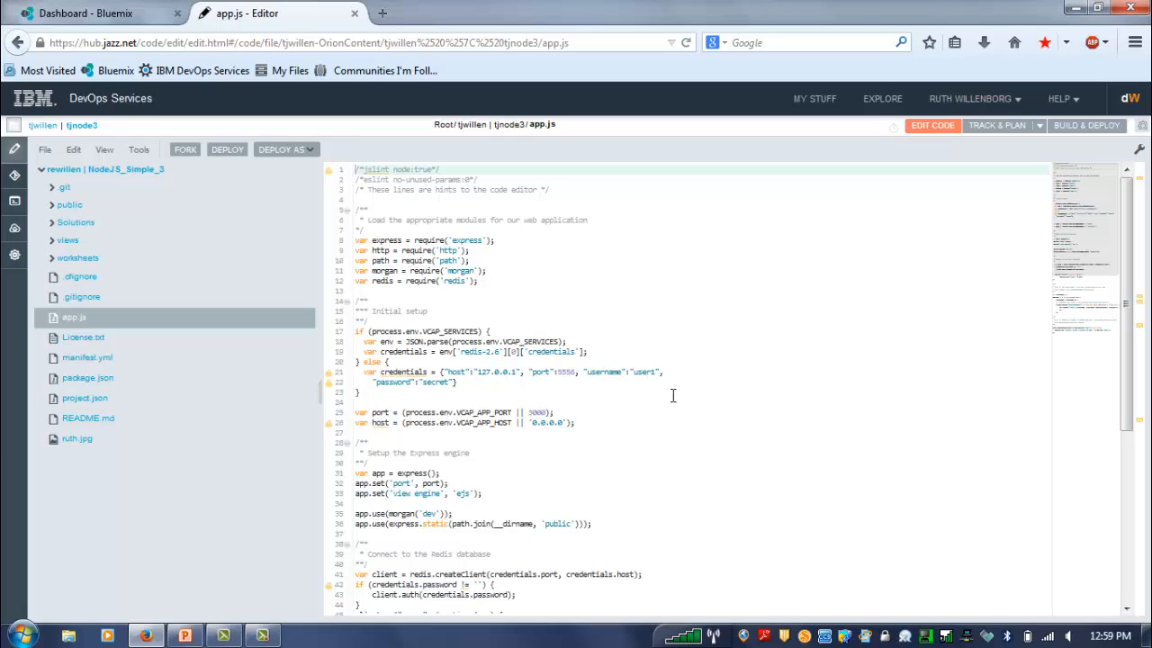
mouse_move(856, 437)
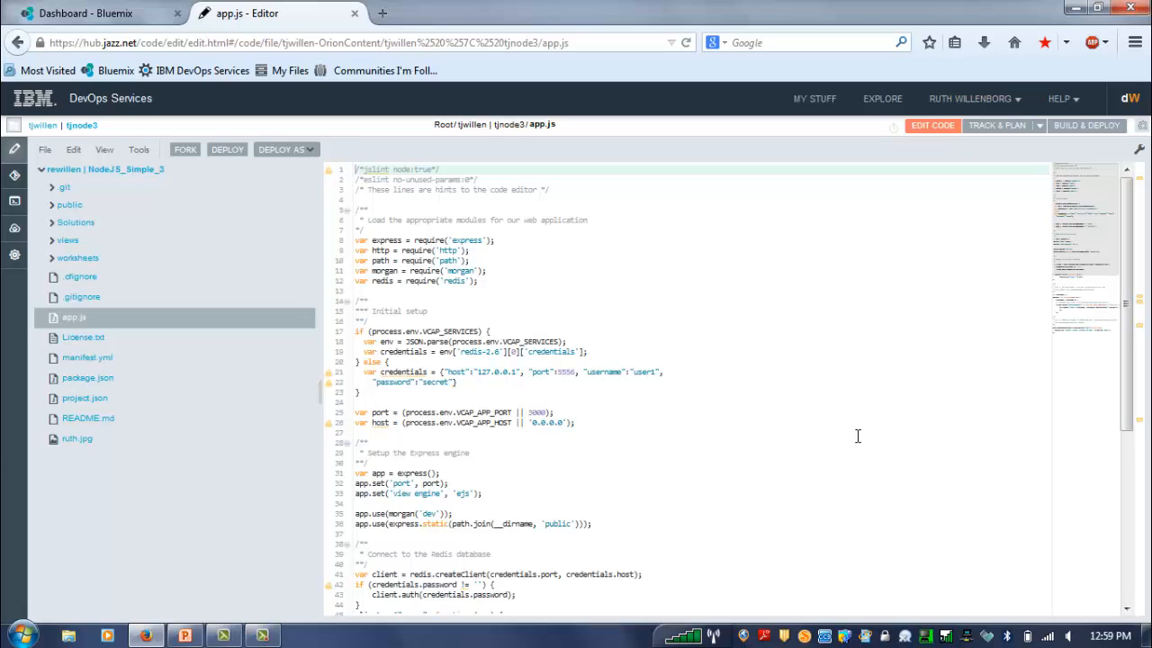
mouse_move(881, 437)
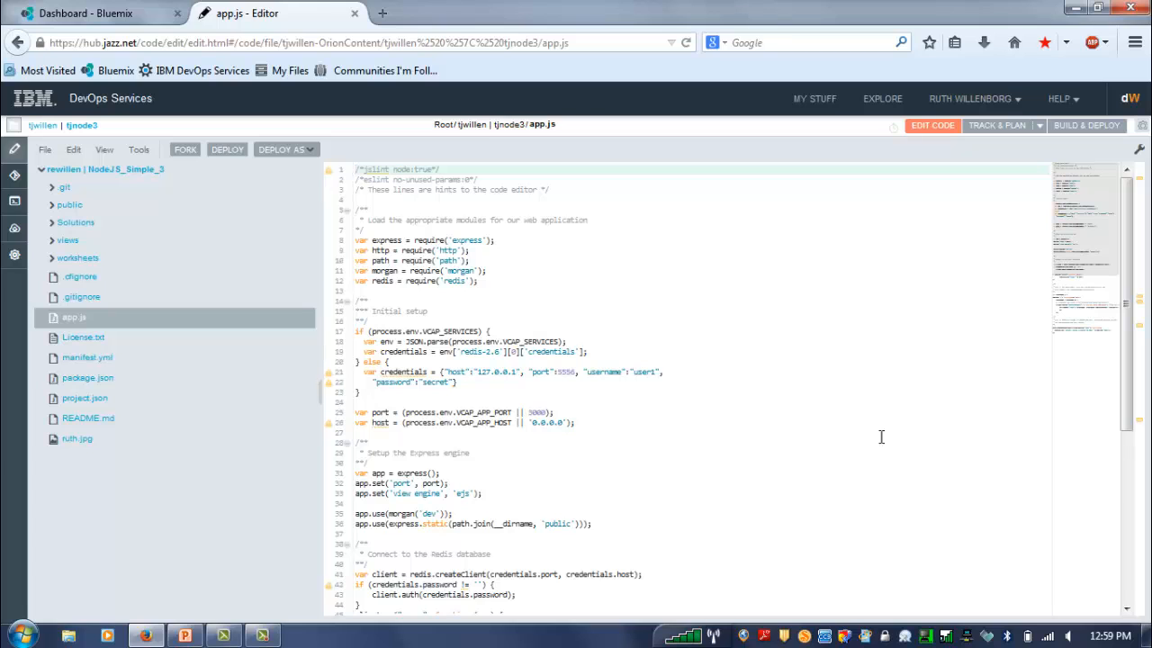
scroll(down, 3)
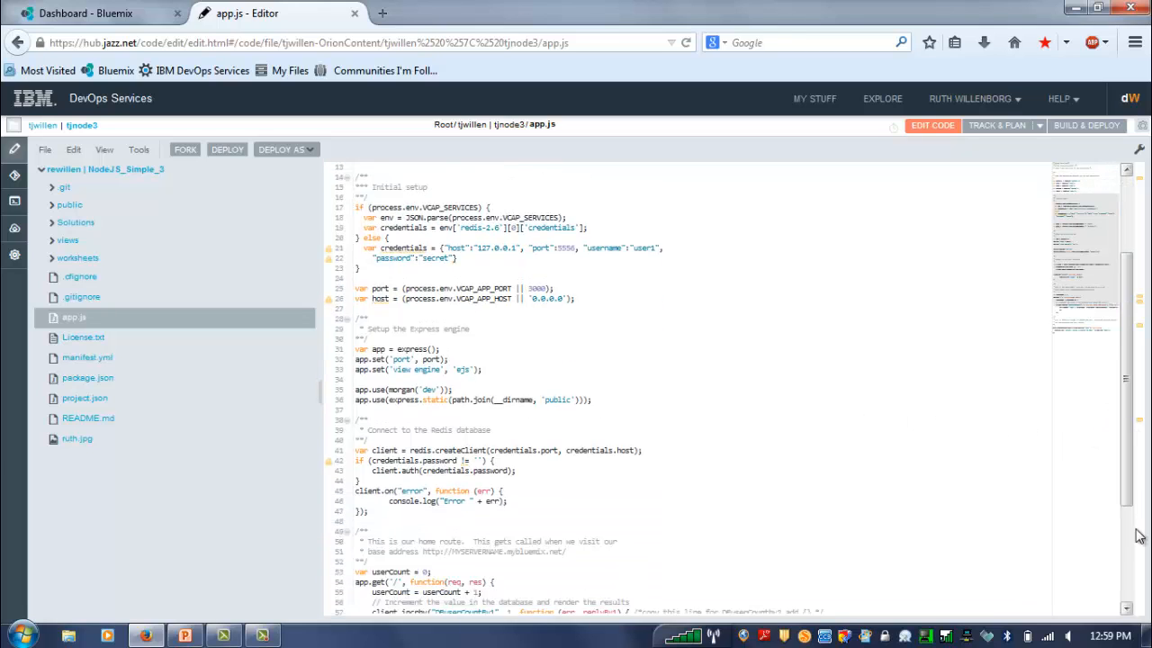
scroll(down, 3)
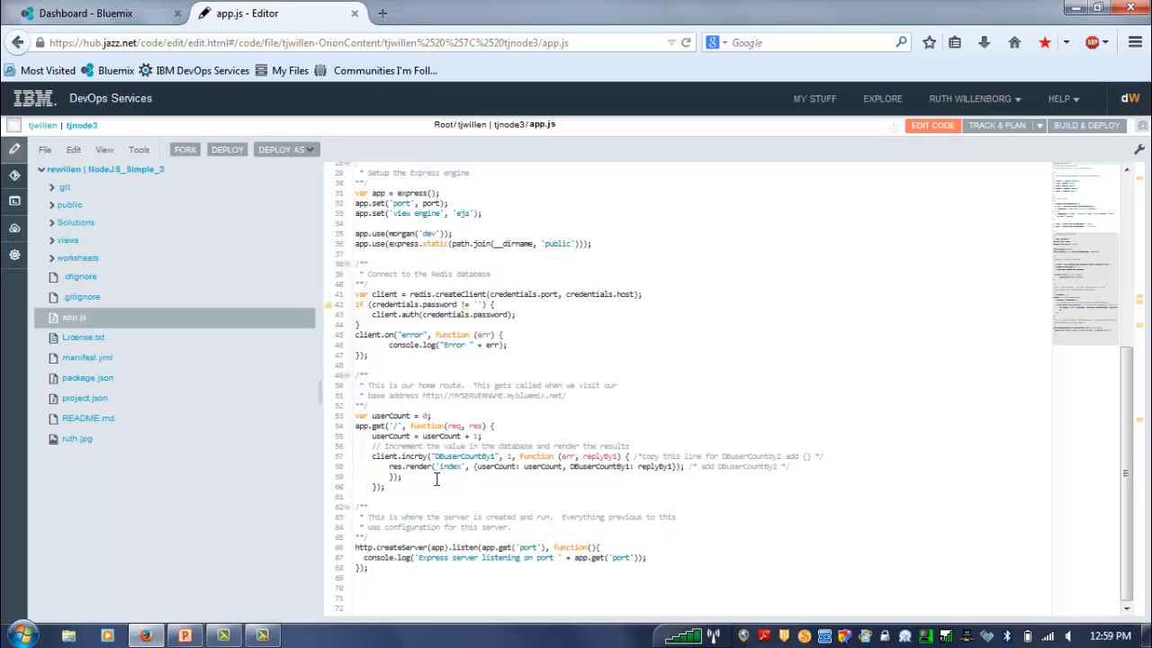
mouse_move(422, 457)
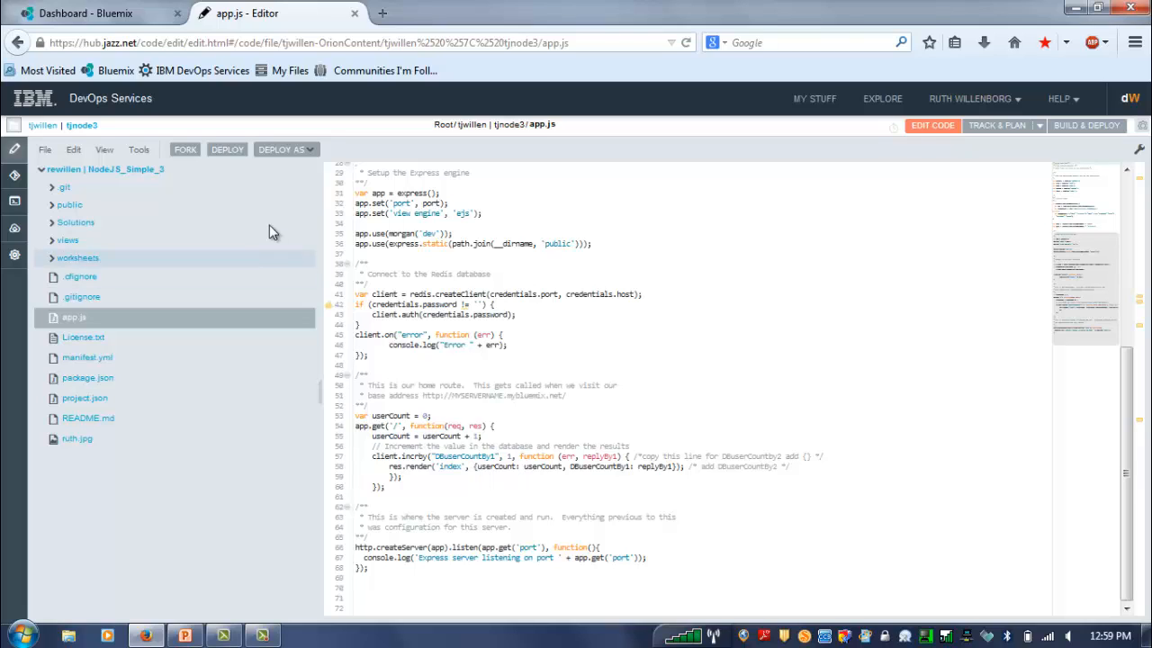
click(226, 150)
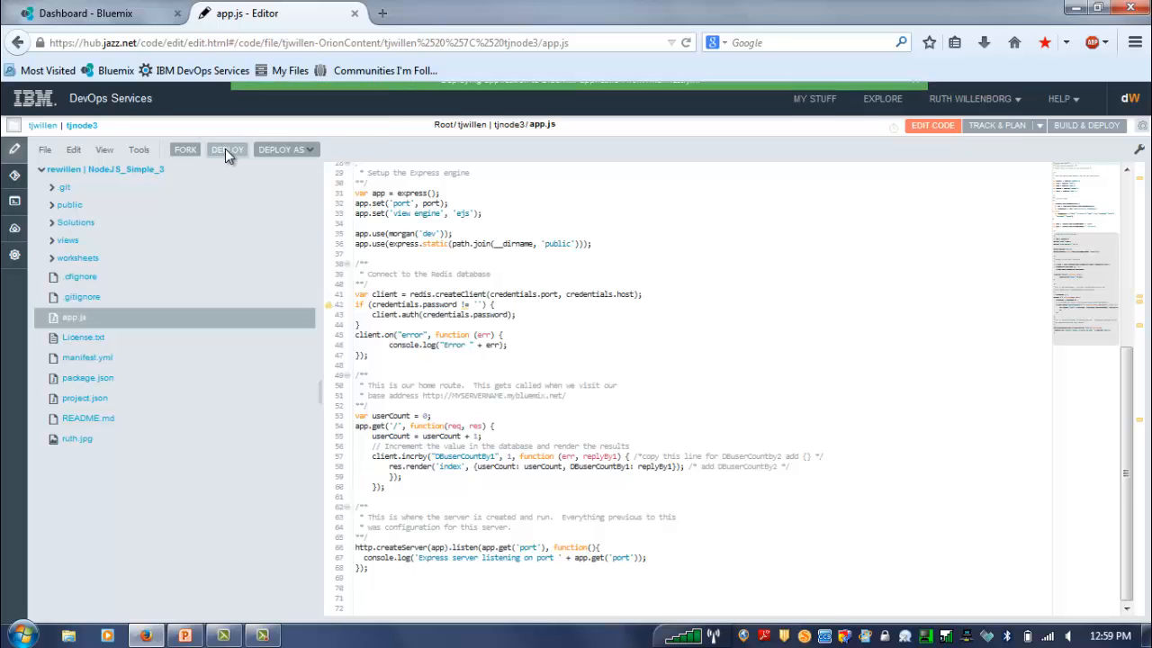
Launch a Bluemix deployment of the app with Host set to tjnode3
click(227, 149)
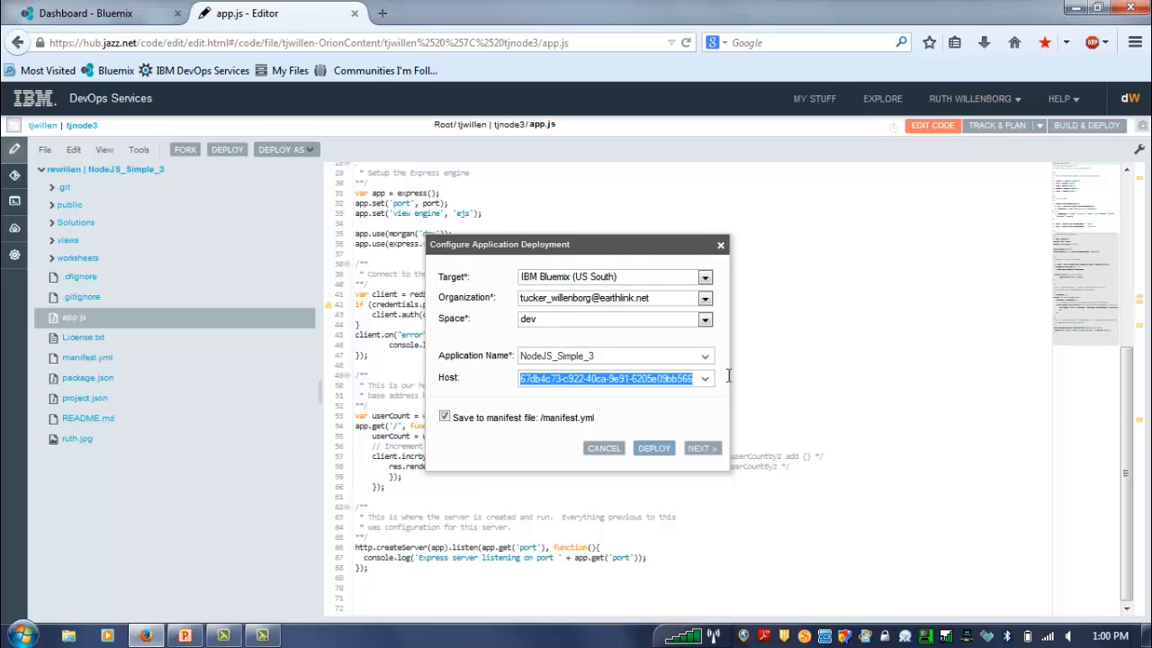
text(tjnode3)
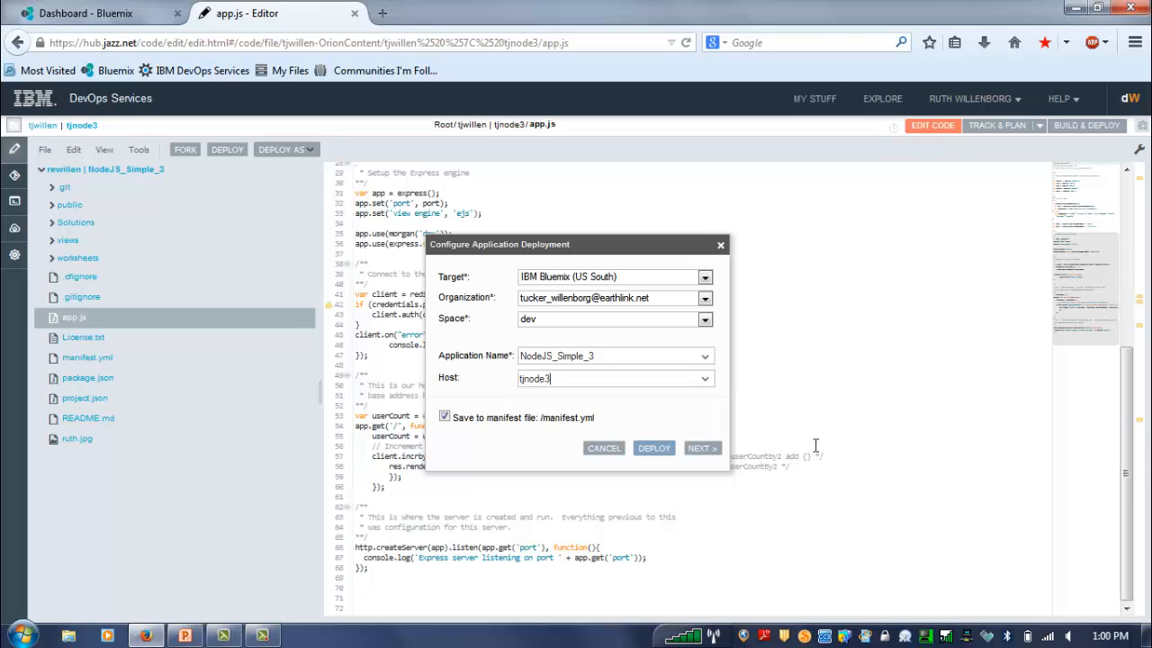
click(653, 448)
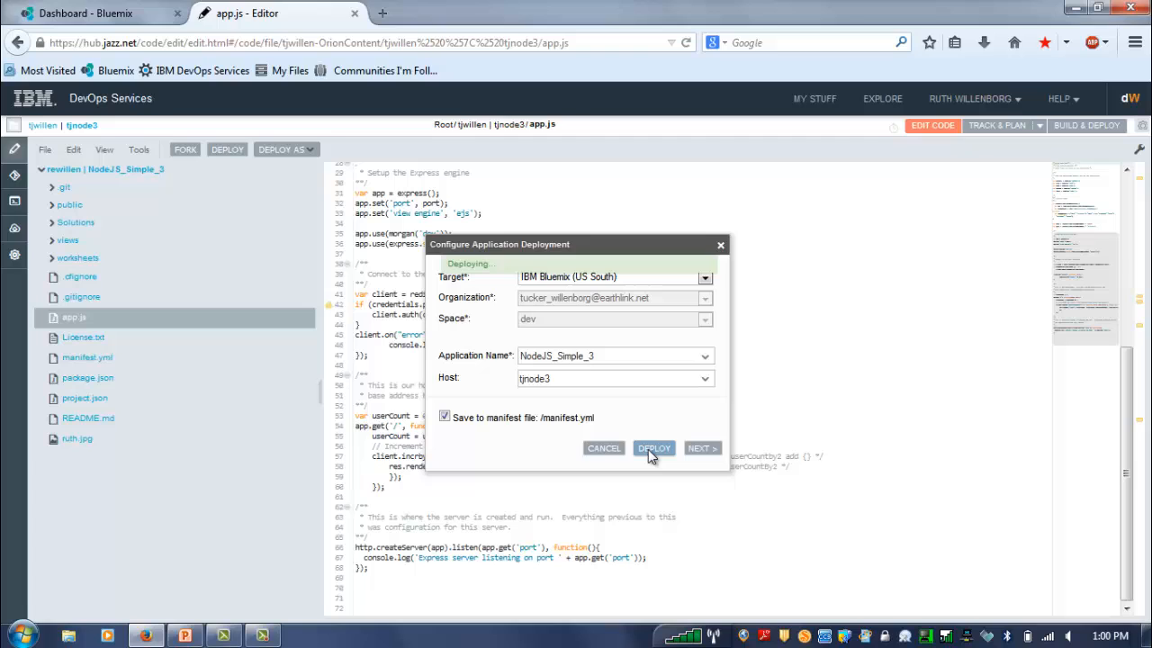
click(653, 448)
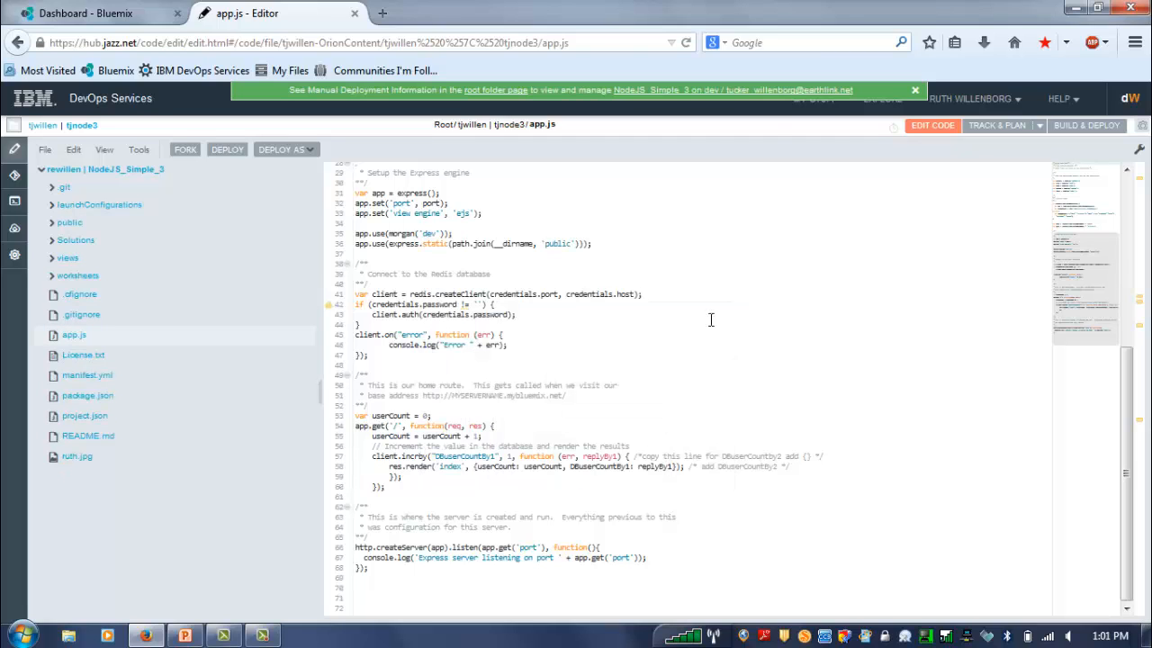
mouse_move(734, 90)
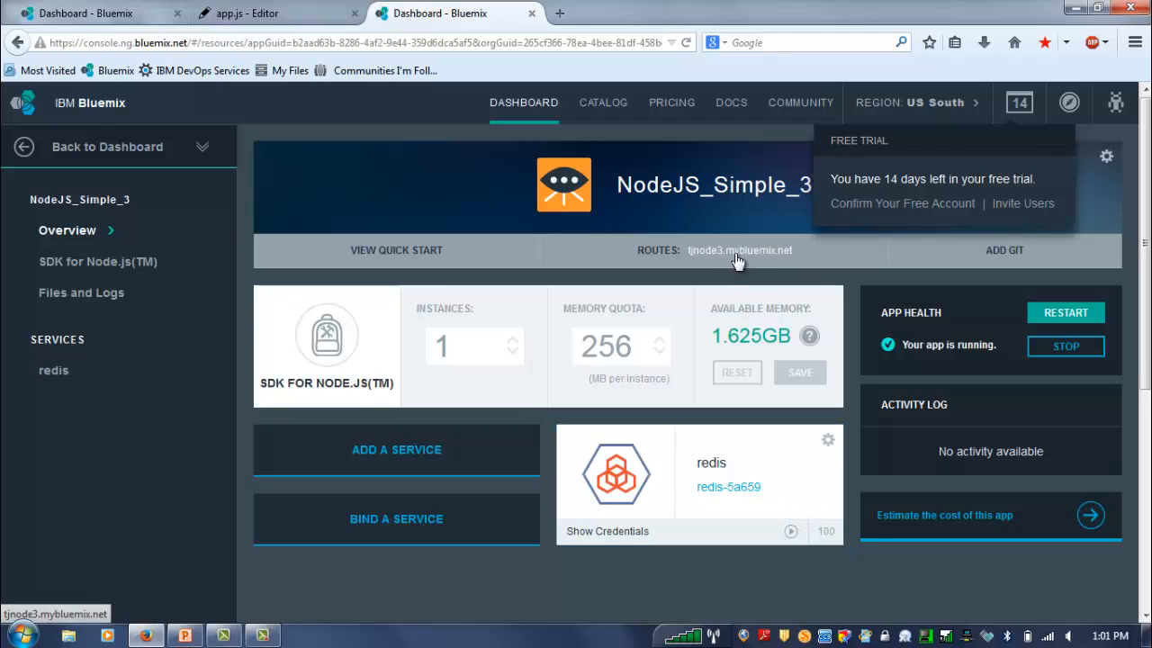
Open the app's route tjnode3.mybluemix.net, showing both user counts at 1
click(740, 250)
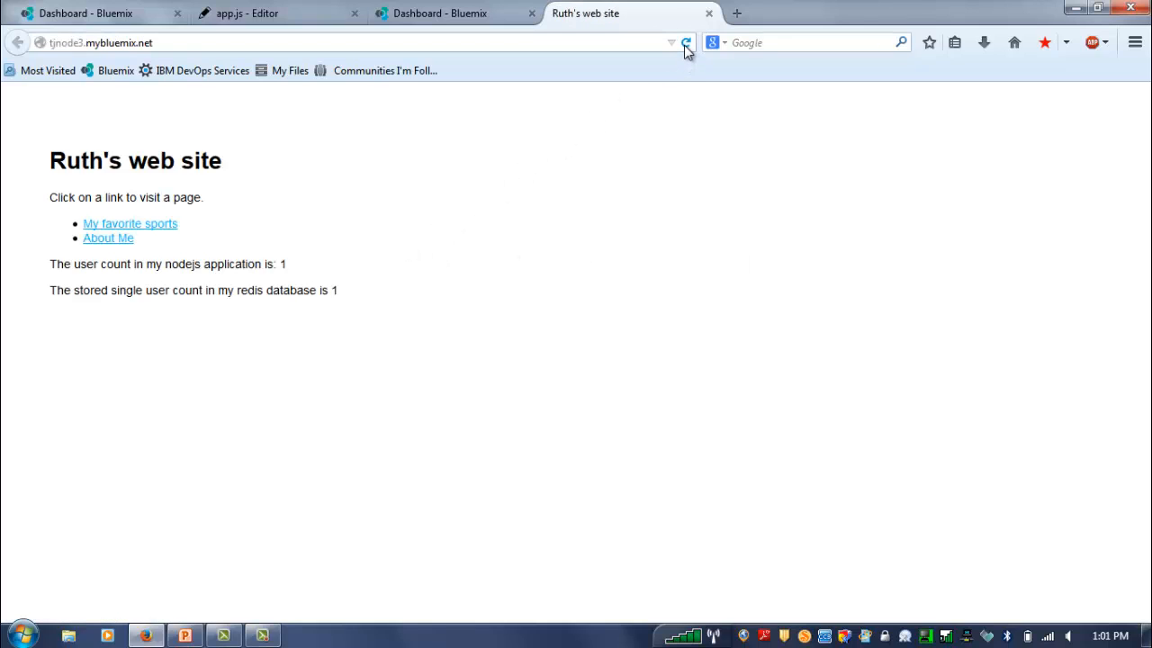
Reload tjnode3.mybluemix.net twice to raise both counters to 4, then return to the Bluemix dashboard
click(685, 43)
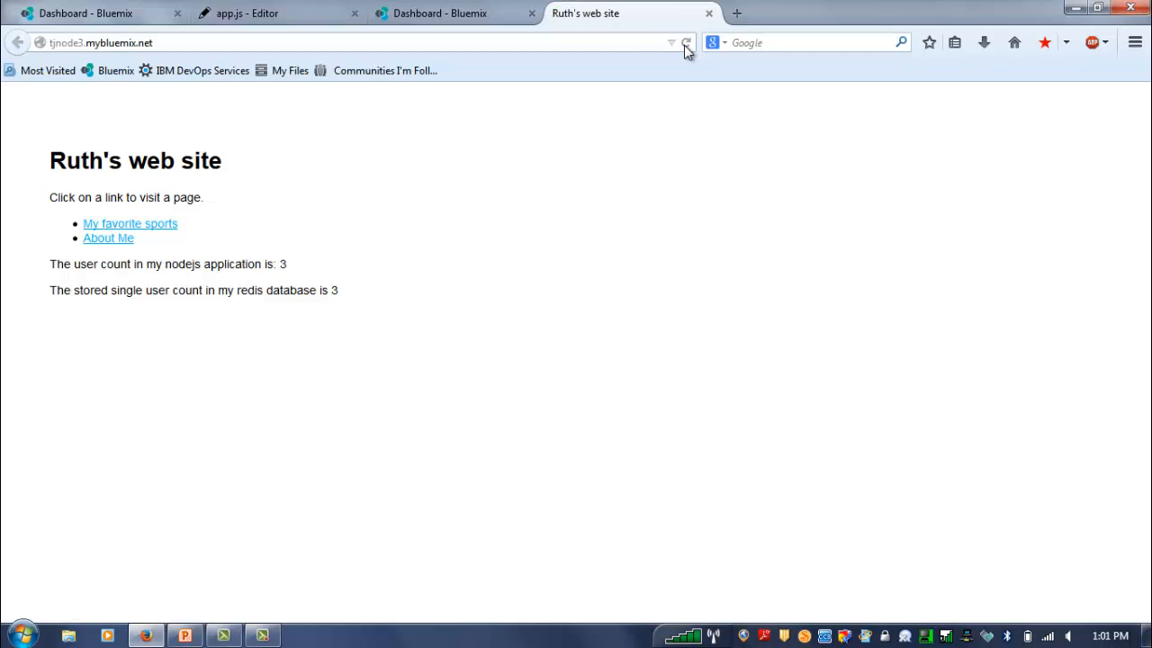
click(685, 43)
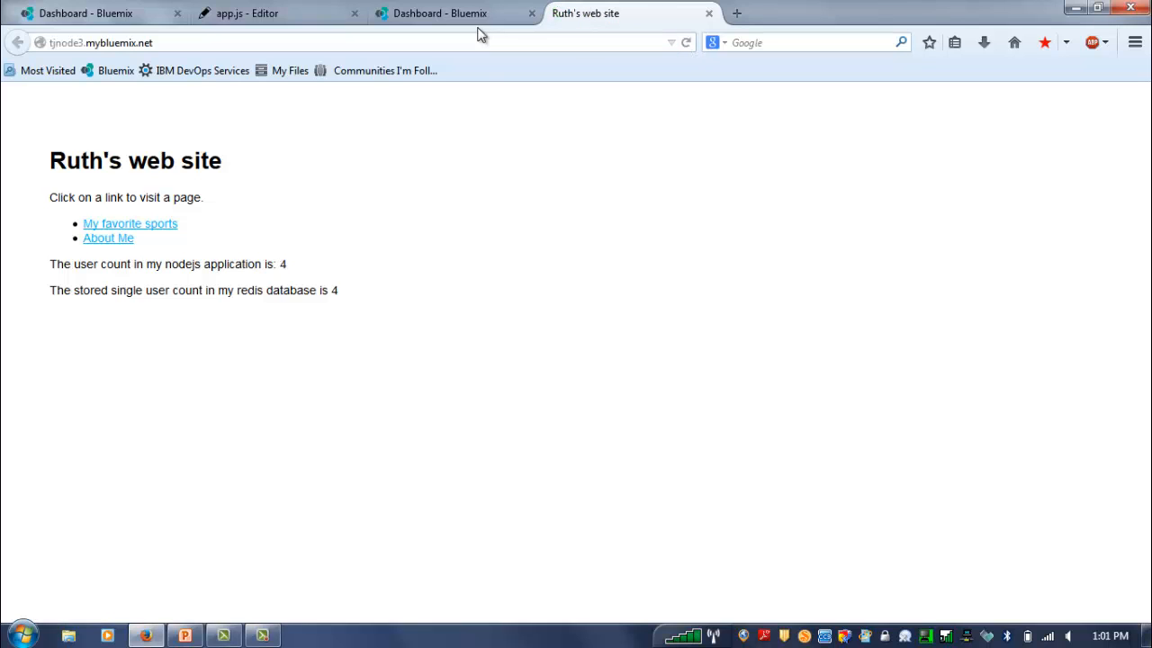
click(450, 13)
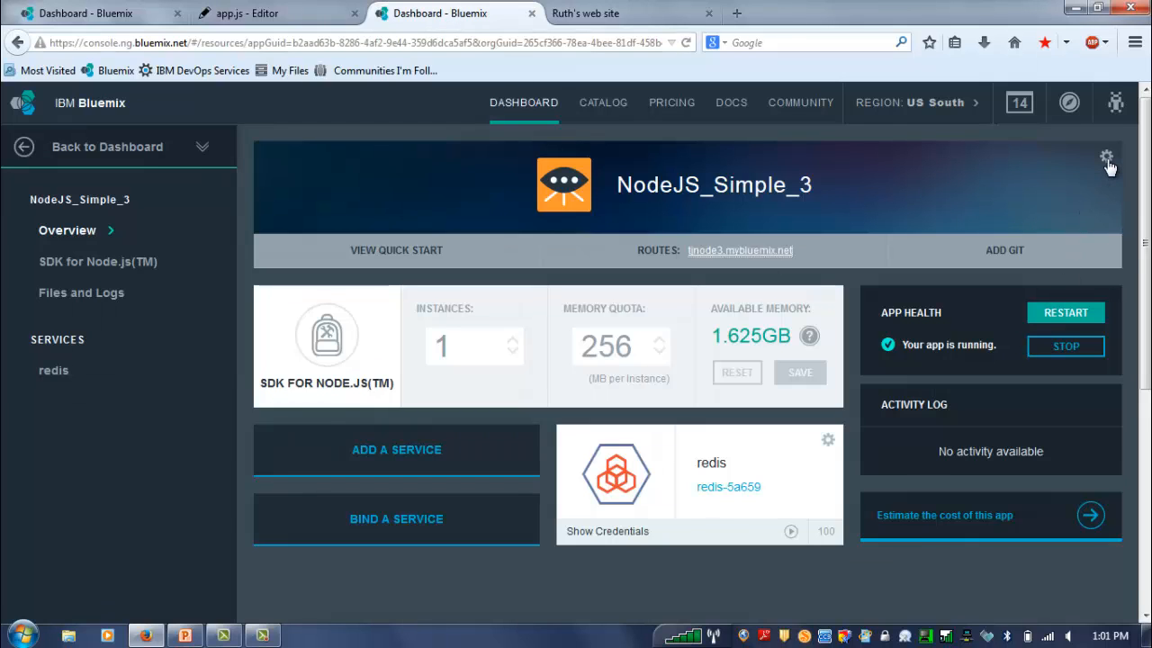
Restart NodeJS_Simple_3 from the app banner's gear menu and confirm the restart
click(1105, 157)
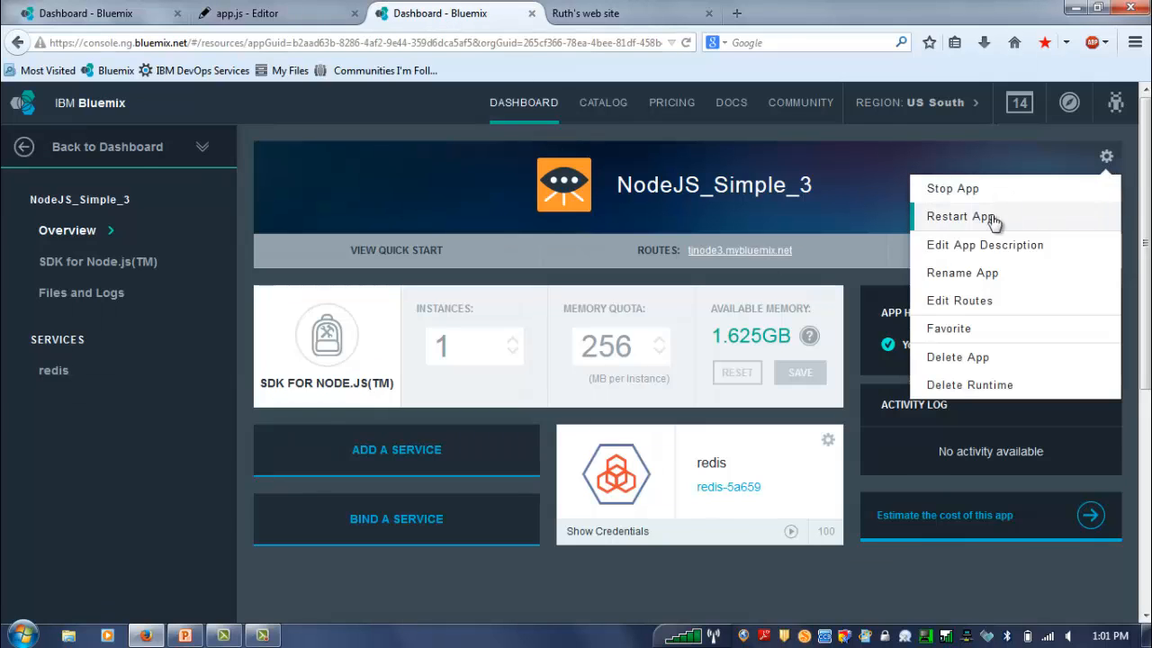
click(957, 216)
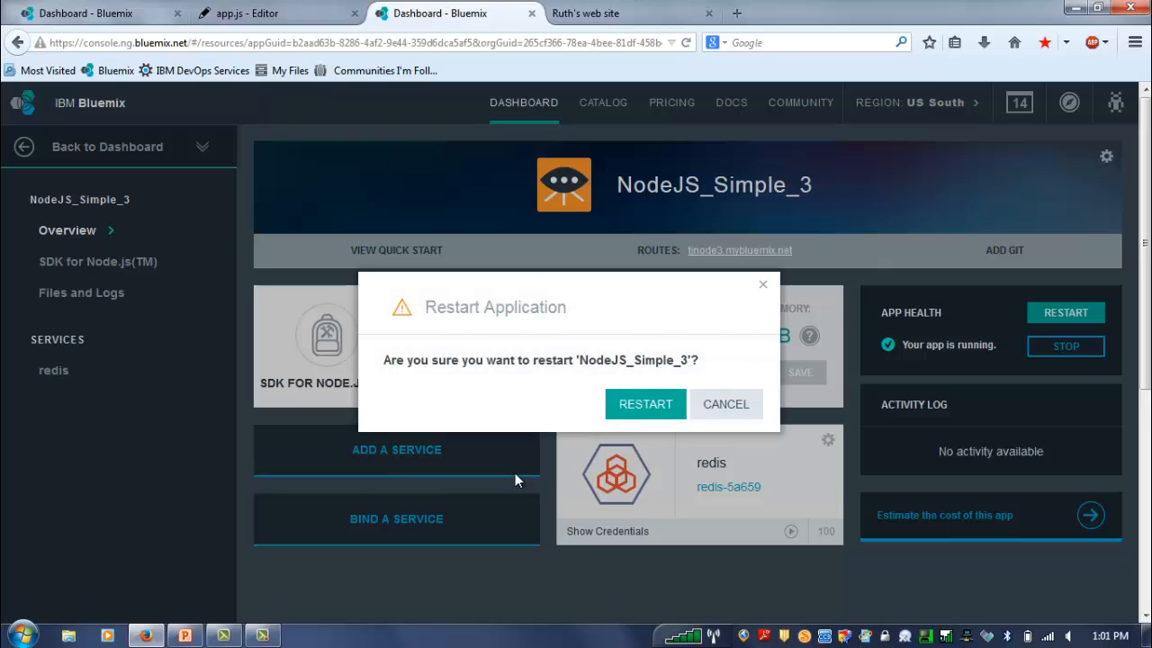
click(725, 403)
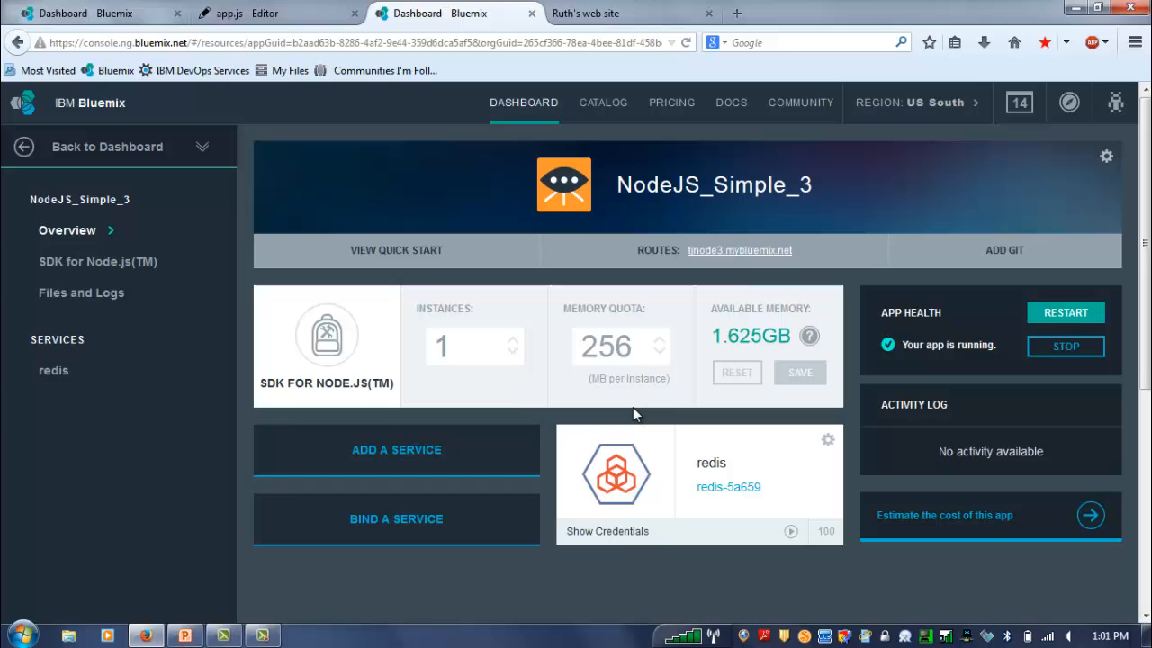
click(1065, 346)
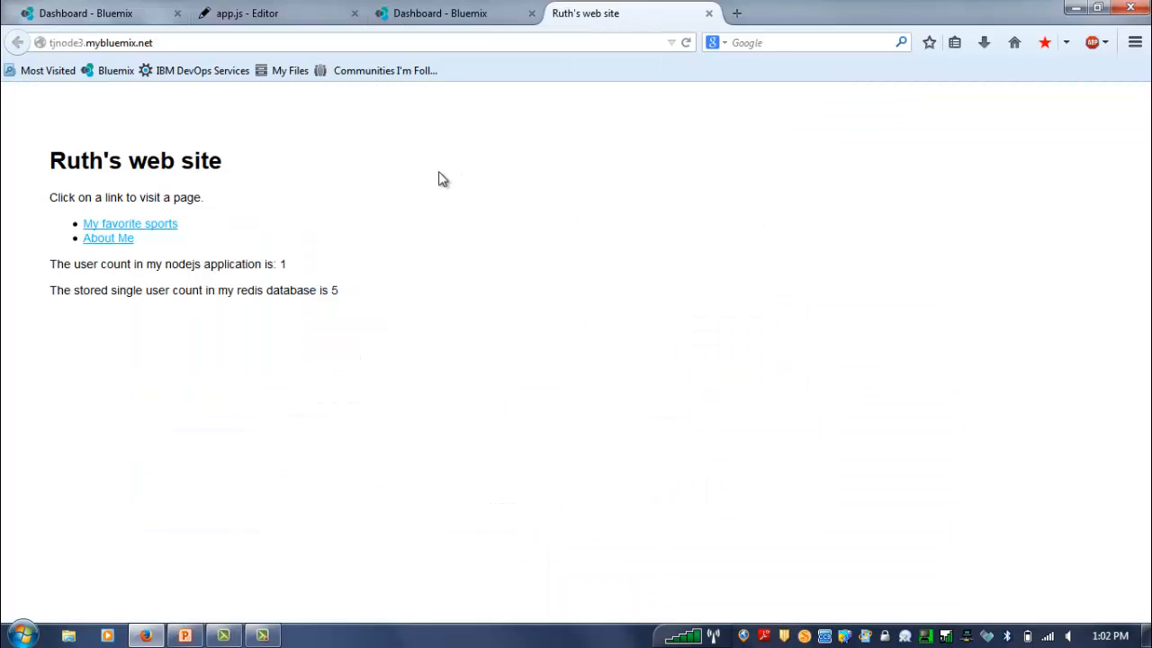
mouse_move(302, 285)
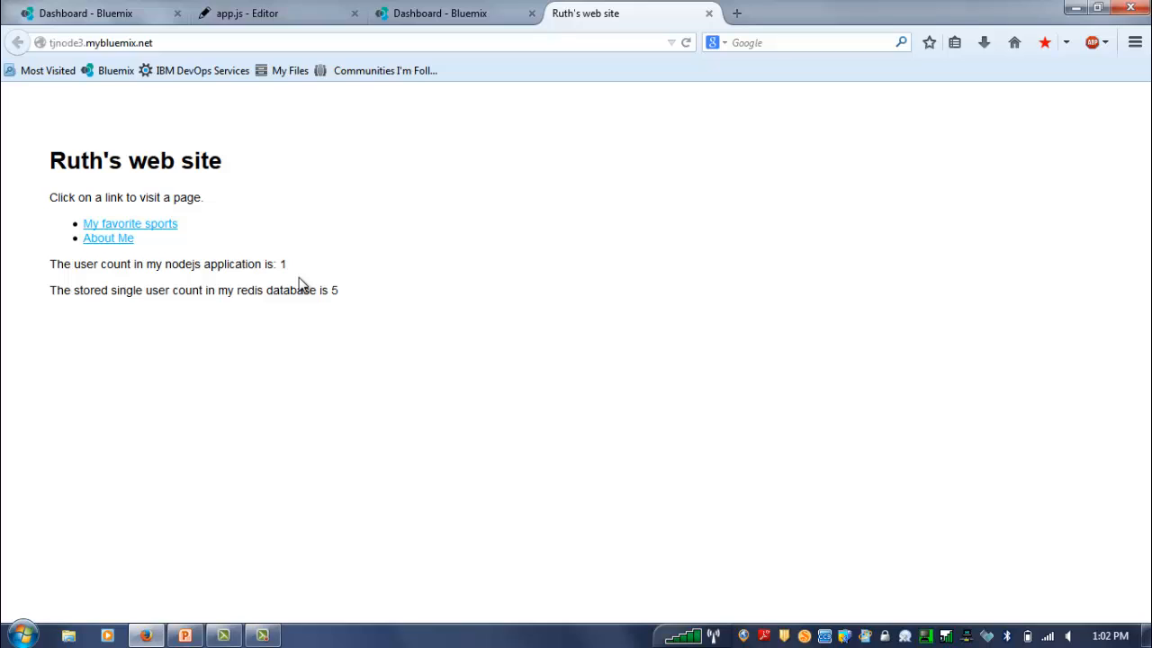
mouse_move(367, 268)
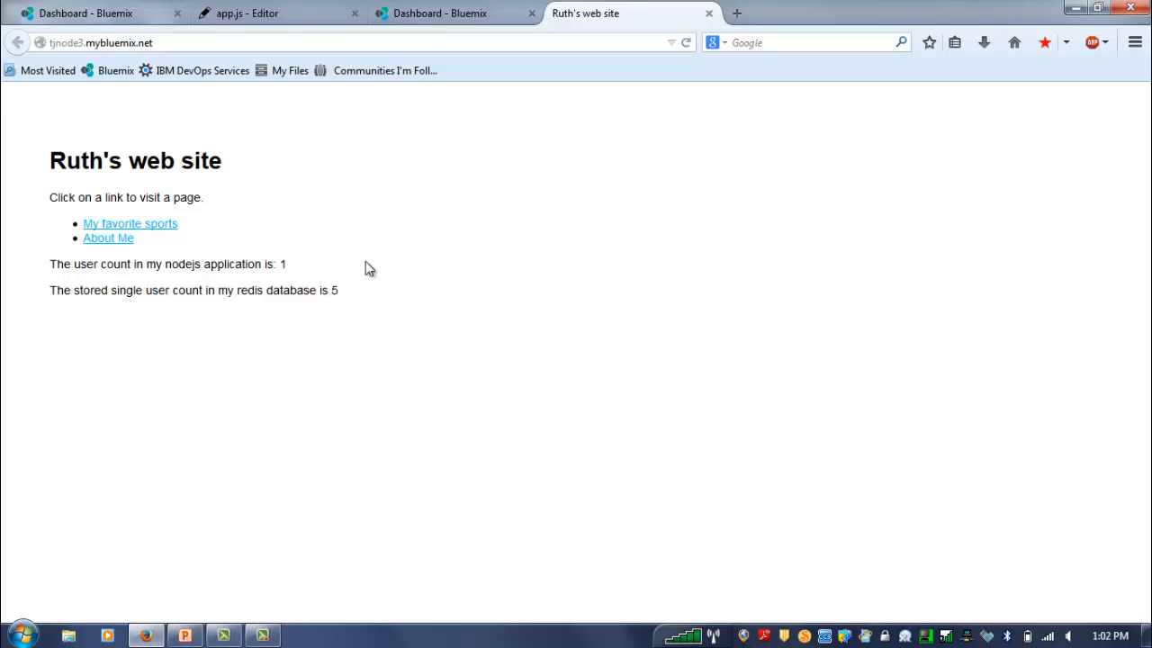
Reload the site three times, pushing the Node.js count to 4 and the Redis count to 8
click(684, 43)
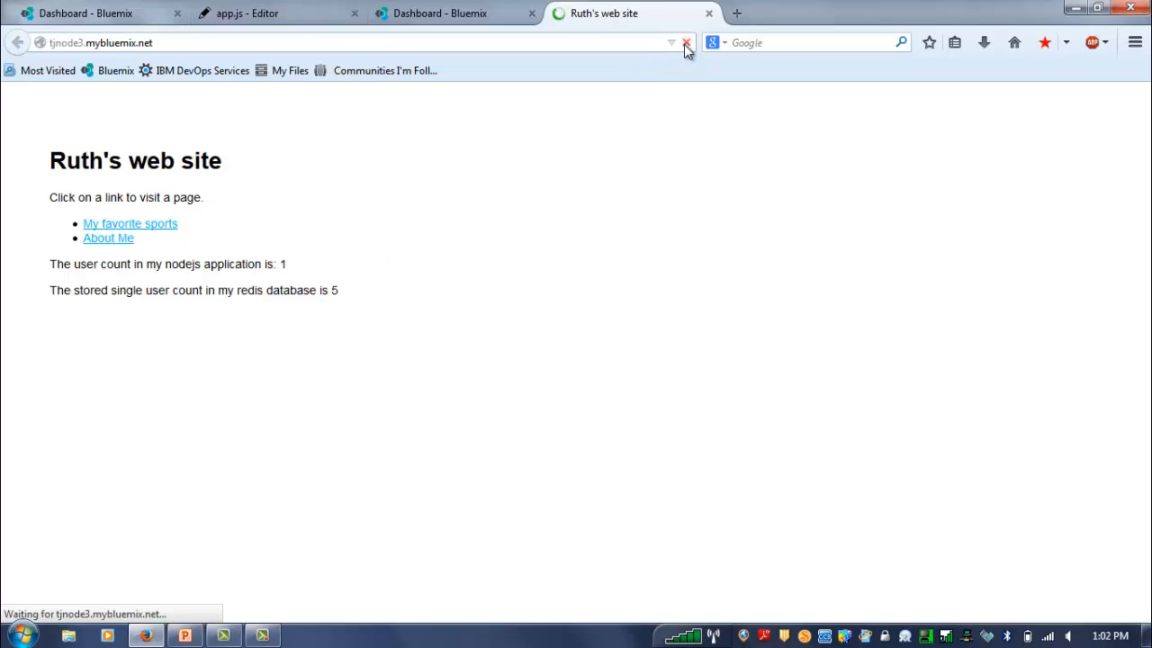
click(686, 43)
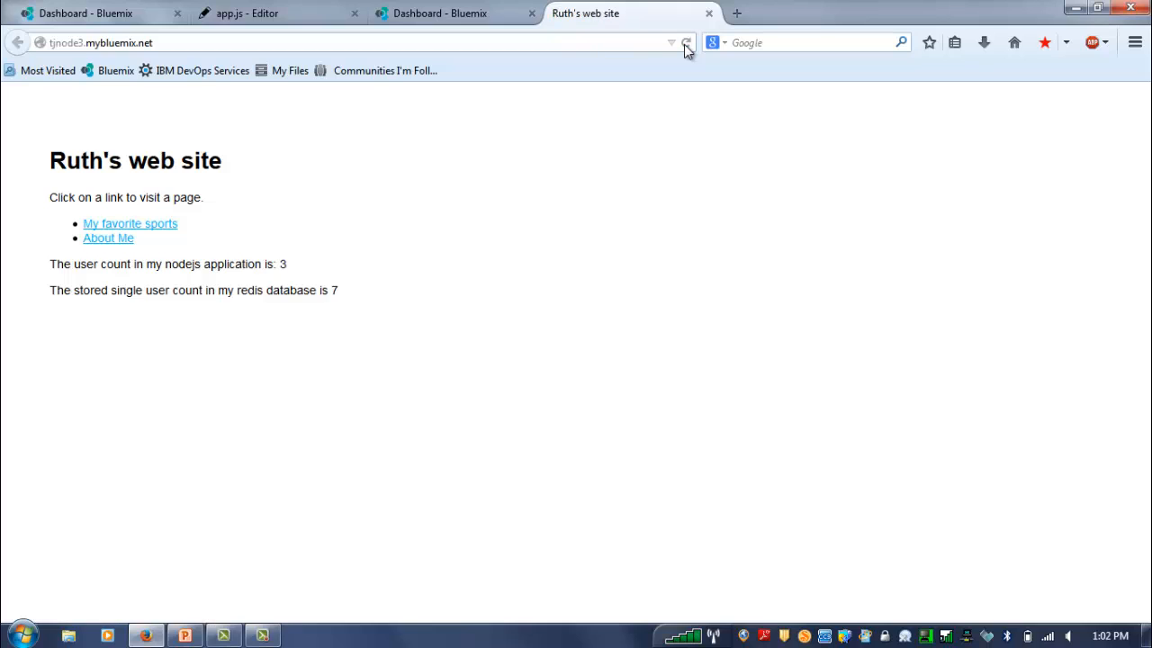
click(686, 43)
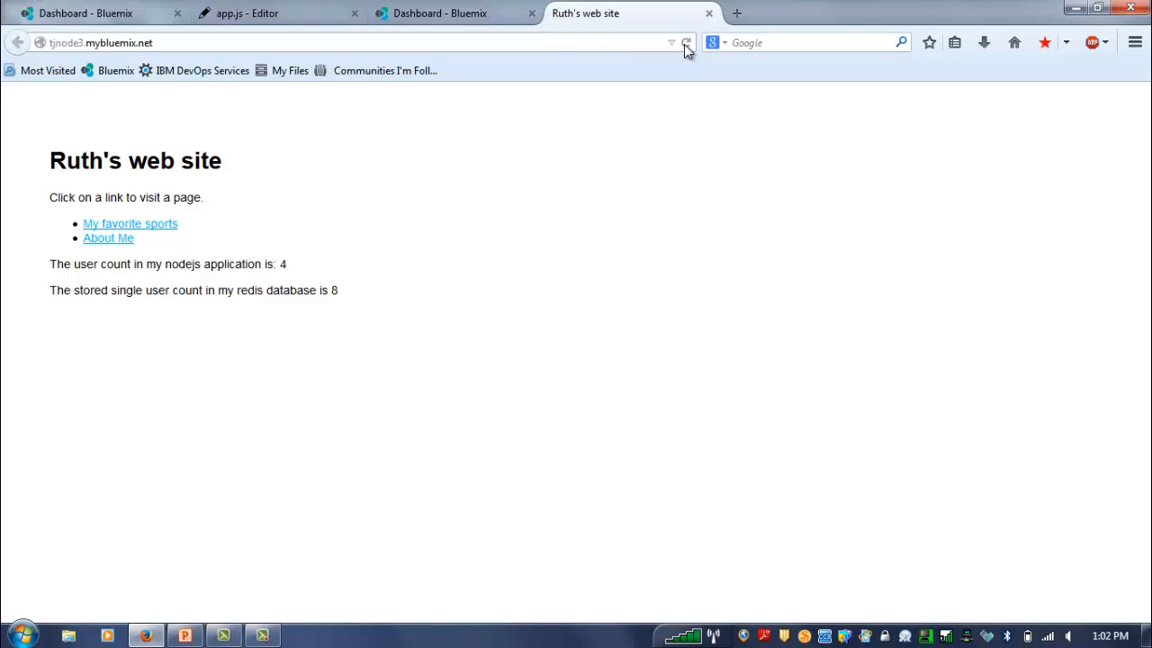
mouse_move(543, 223)
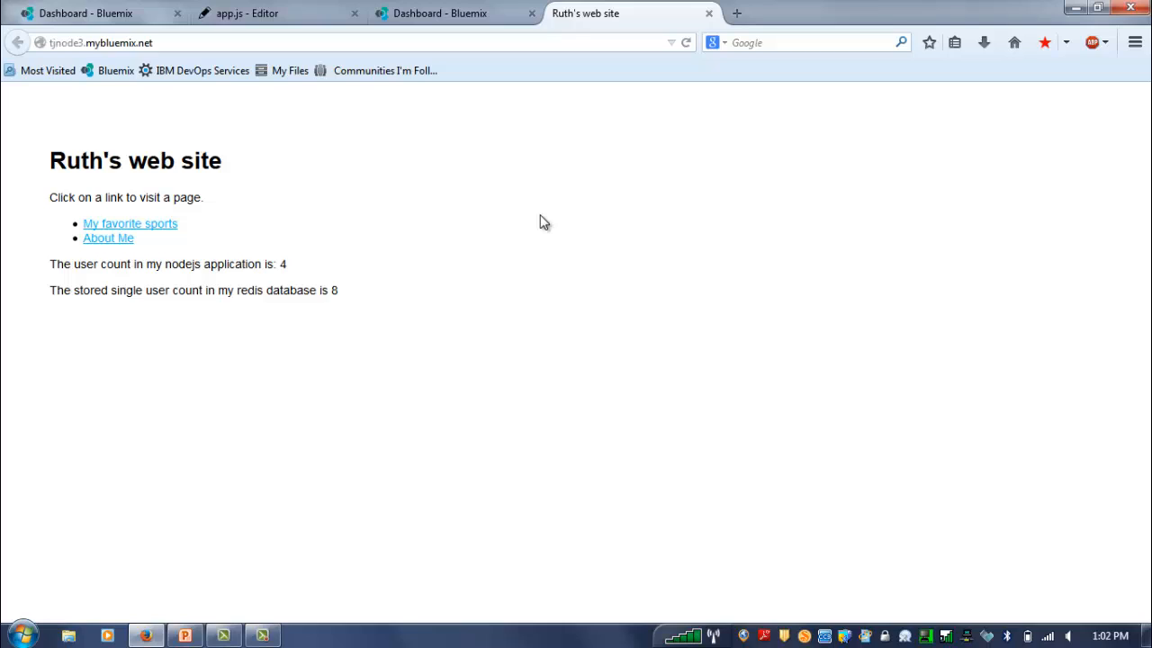